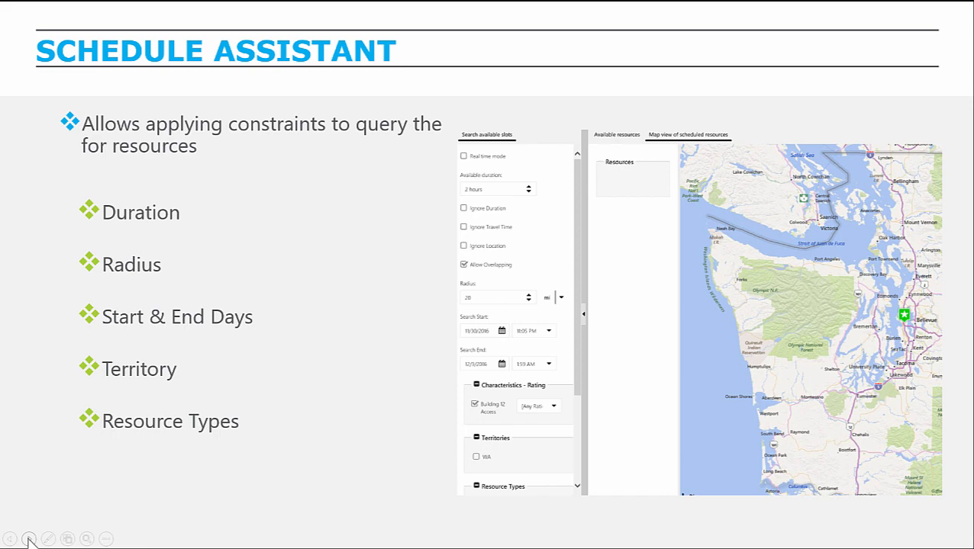
# - Load the Schedule Board from Scheduling, showing resources, hourly timeline, map and open requirements
pyautogui.press('right')
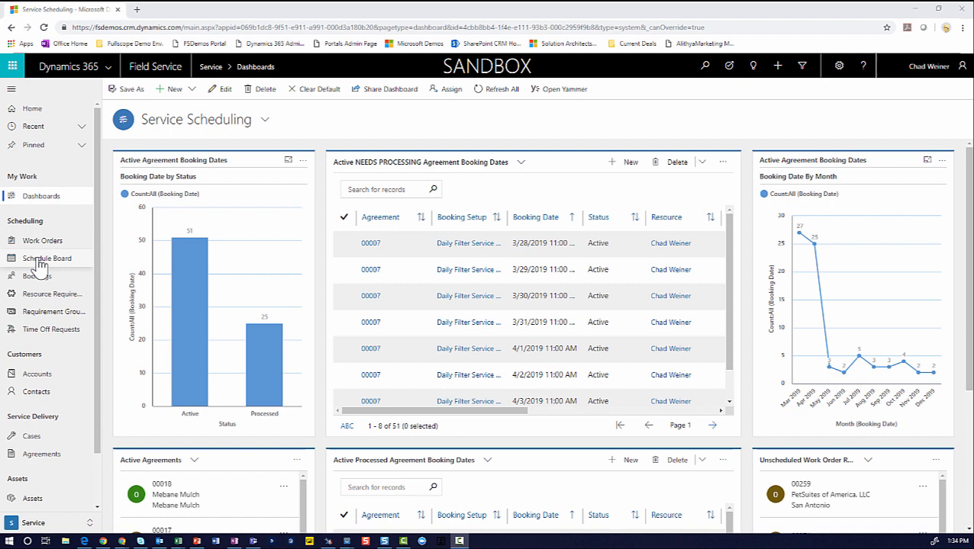
pyautogui.click(46, 258)
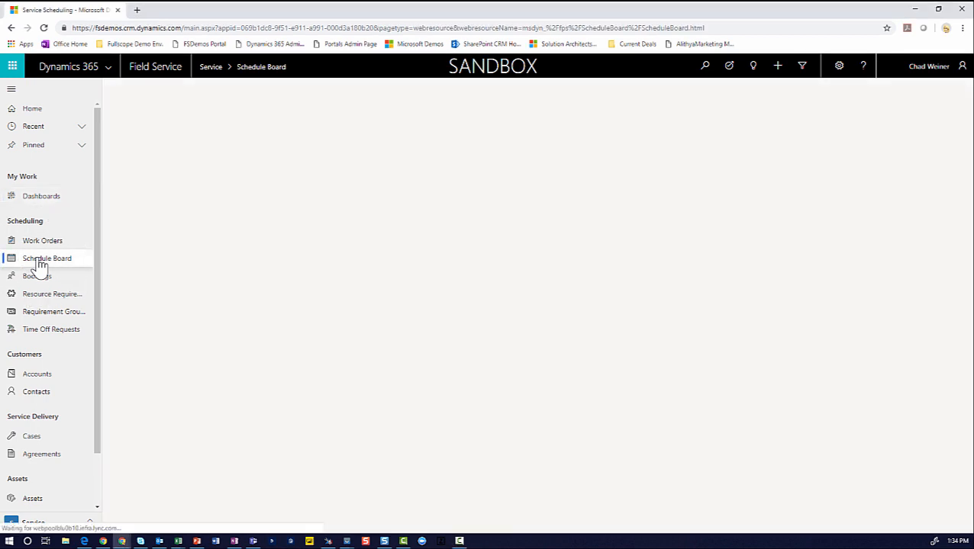
pyautogui.click(46, 258)
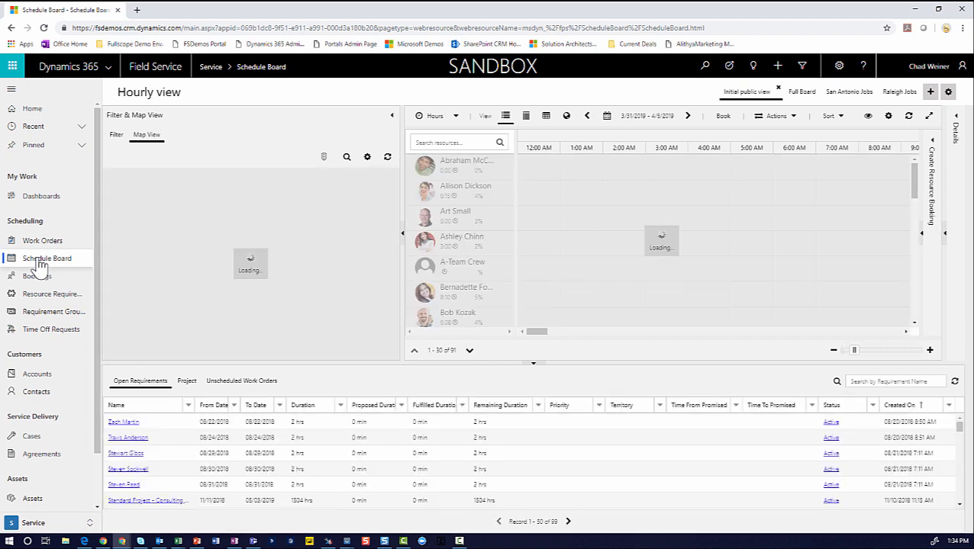
pyautogui.click(11, 90)
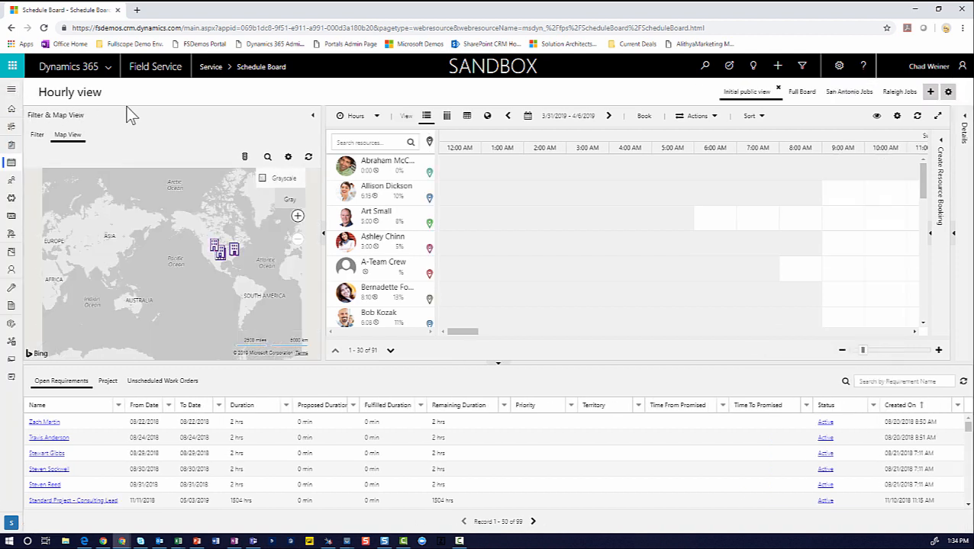
pyautogui.moveTo(252, 126)
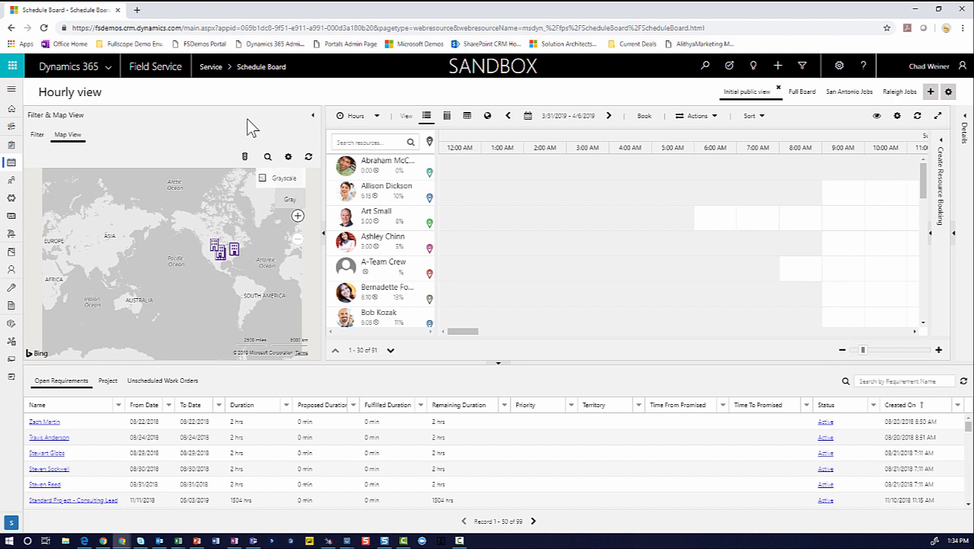
pyautogui.moveTo(217, 240)
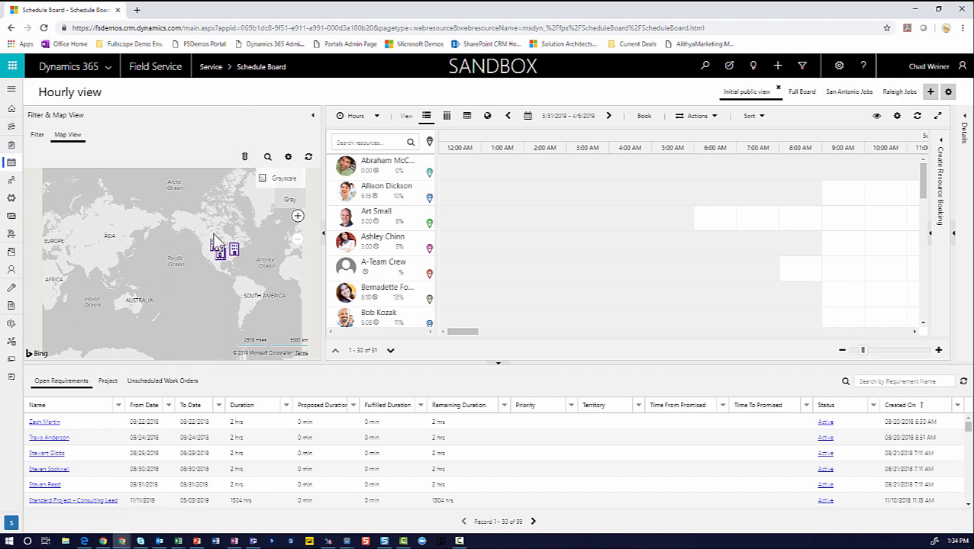
pyautogui.moveTo(221, 300)
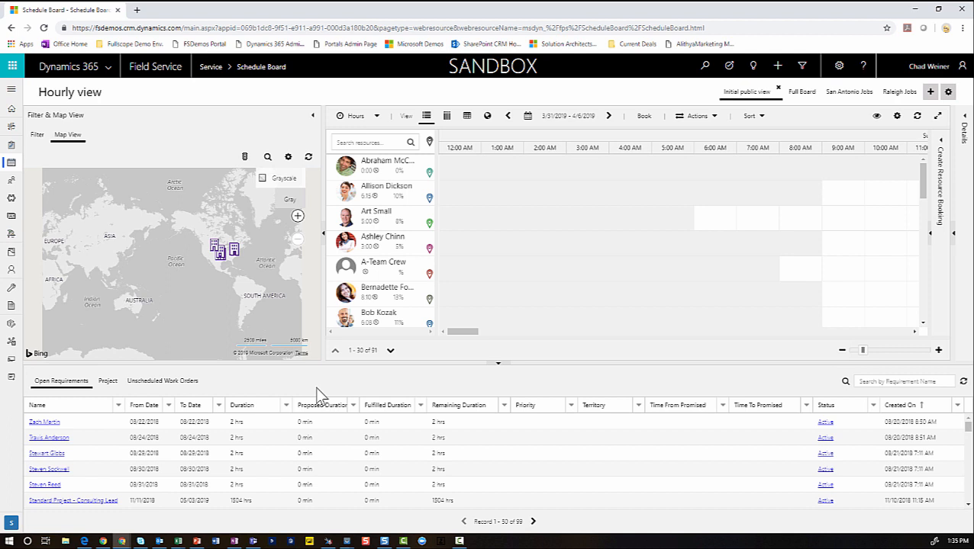
pyautogui.moveTo(369, 395)
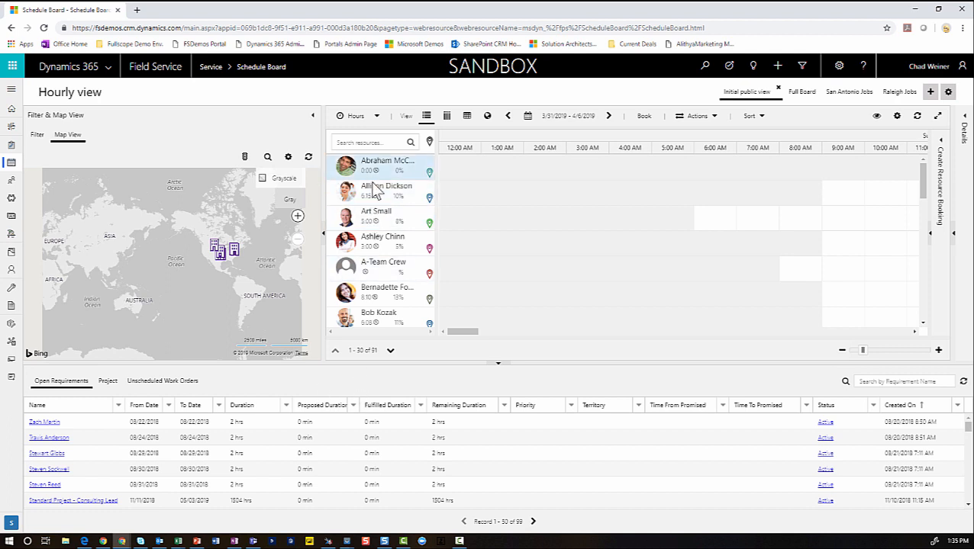
pyautogui.moveTo(374, 298)
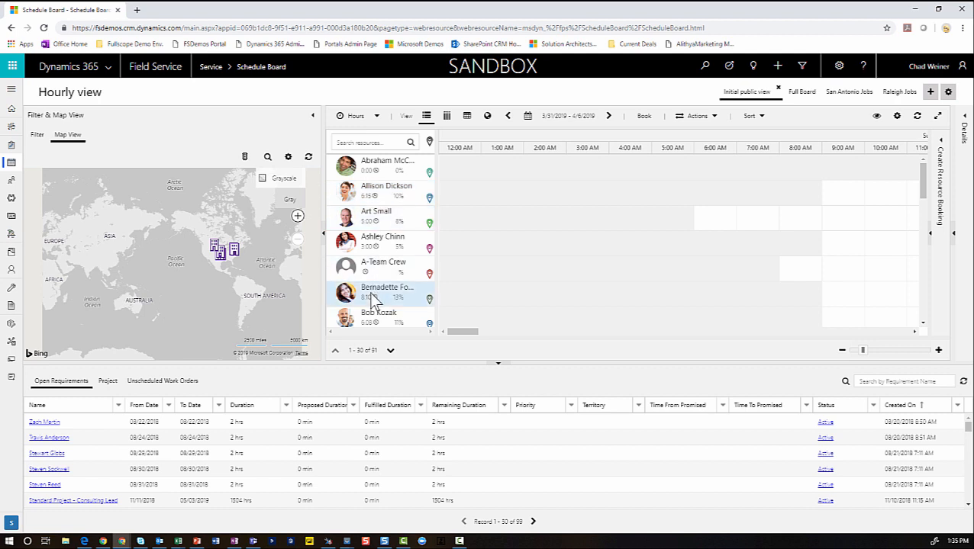
pyautogui.moveTo(796, 107)
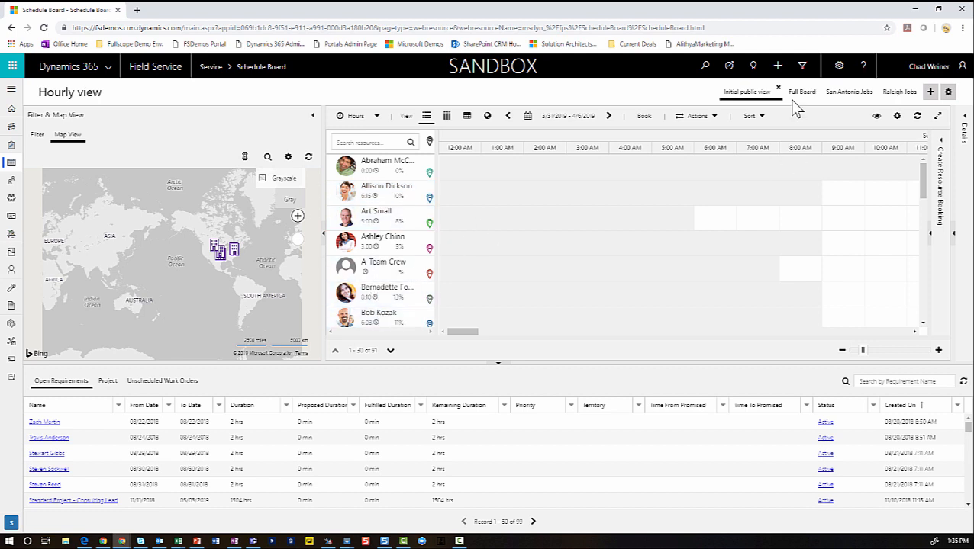
pyautogui.moveTo(904, 107)
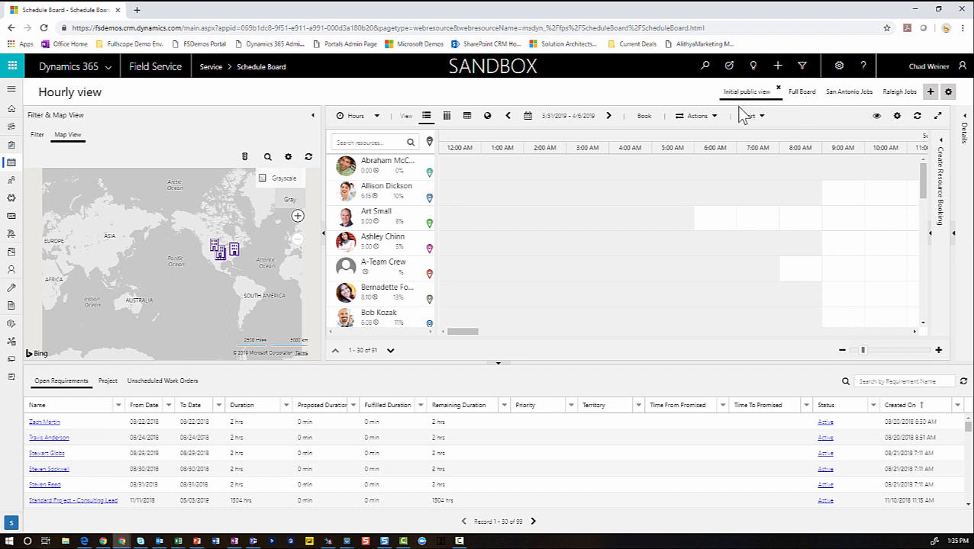
pyautogui.moveTo(756, 107)
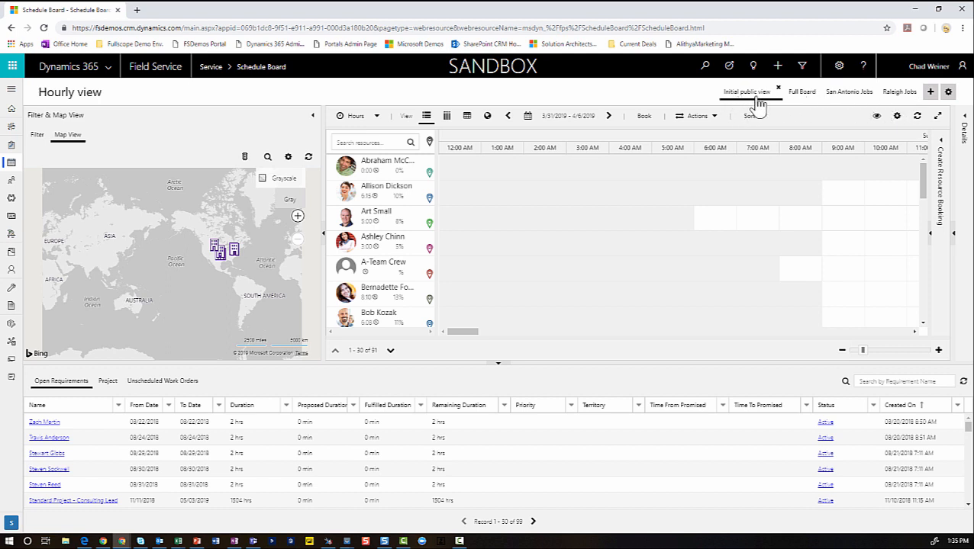
pyautogui.moveTo(404, 206)
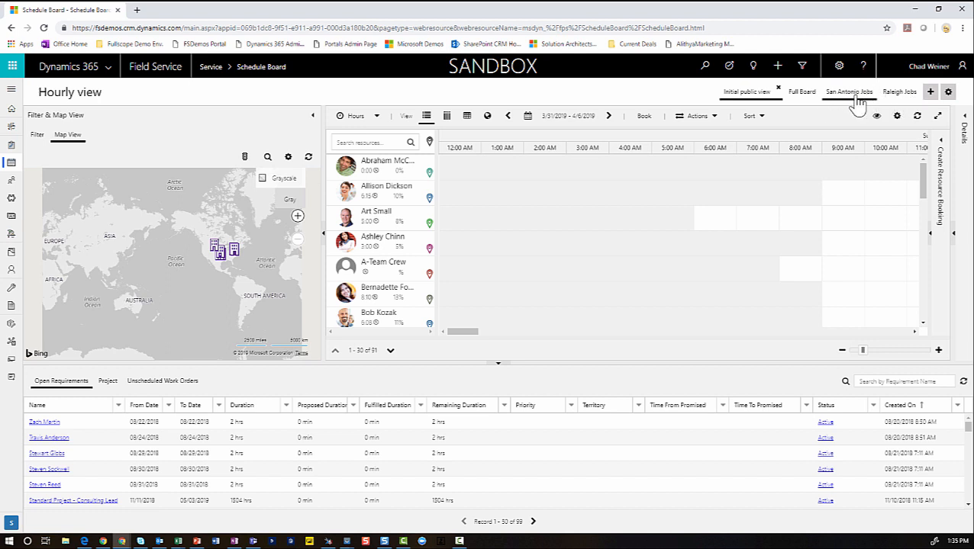
pyautogui.moveTo(901, 95)
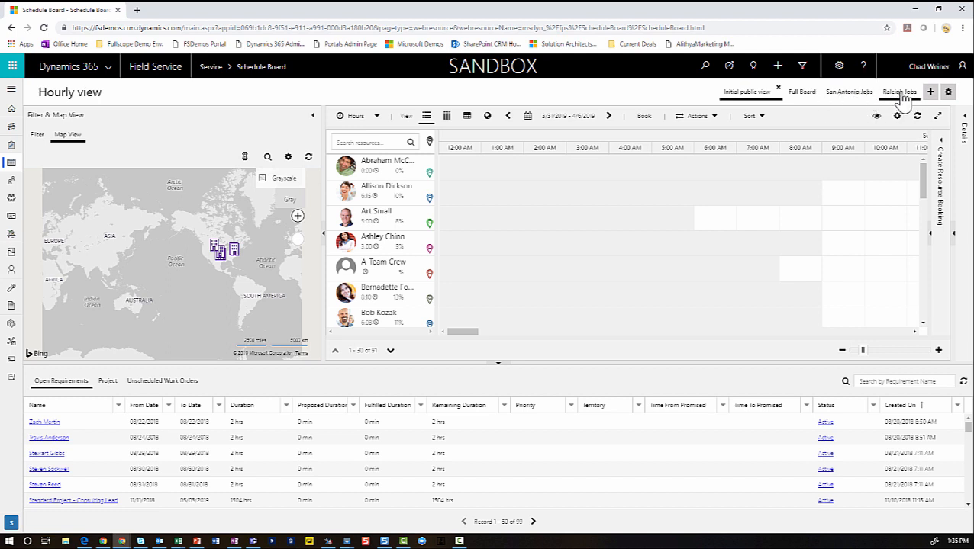
pyautogui.moveTo(830, 103)
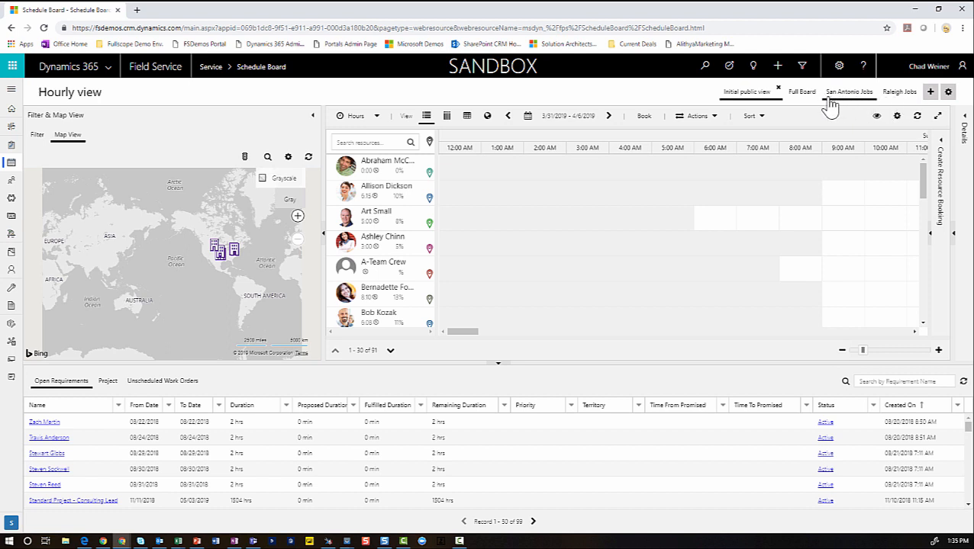
pyautogui.moveTo(902, 107)
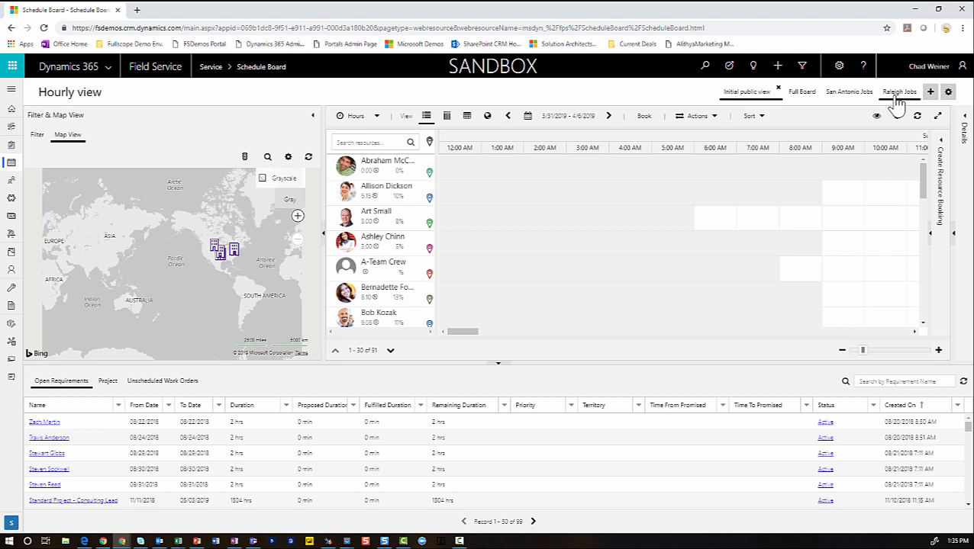
pyautogui.moveTo(849, 92)
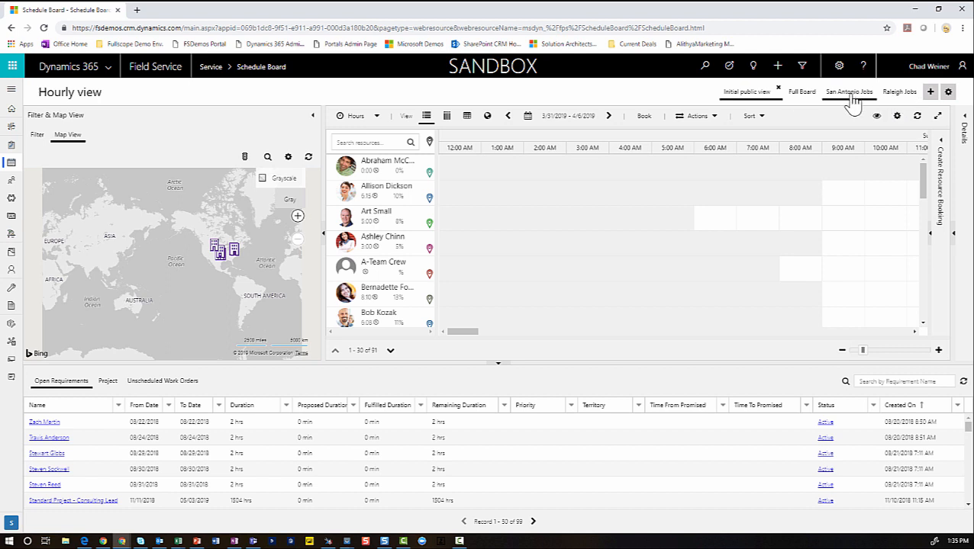
pyautogui.moveTo(874, 101)
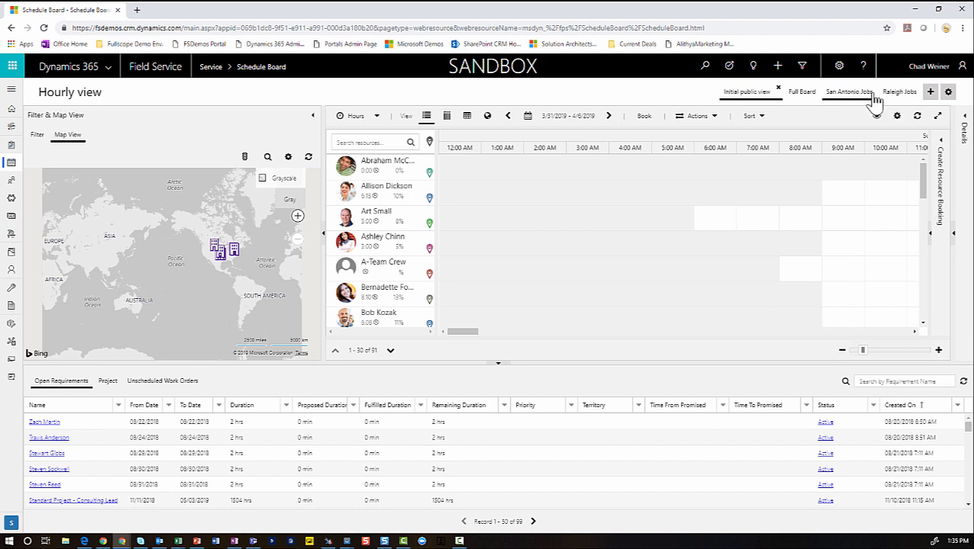
pyautogui.moveTo(862, 103)
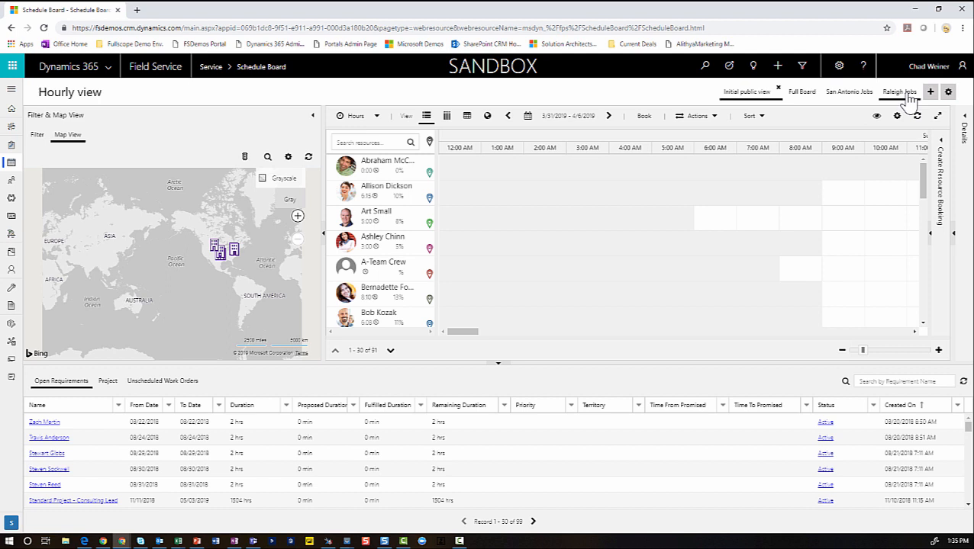
pyautogui.click(899, 92)
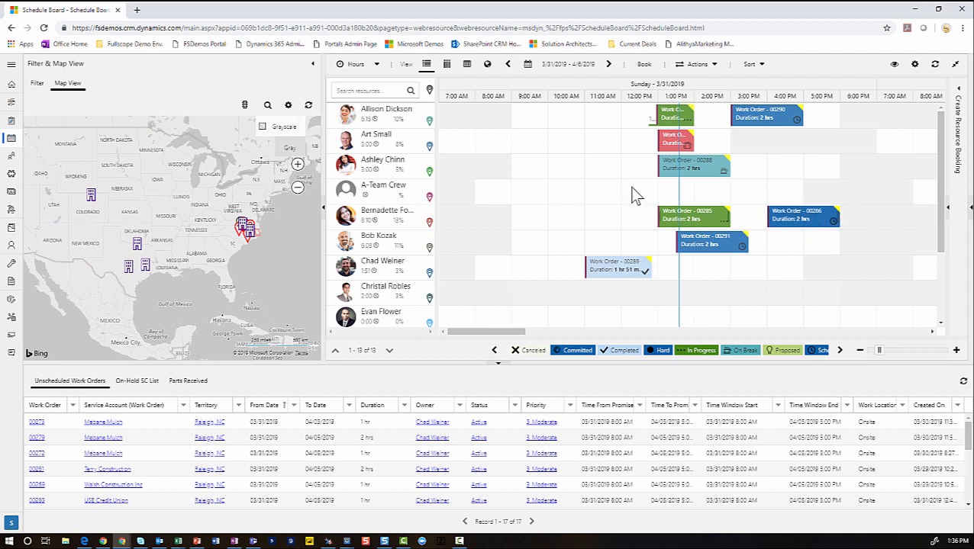
pyautogui.moveTo(264, 248)
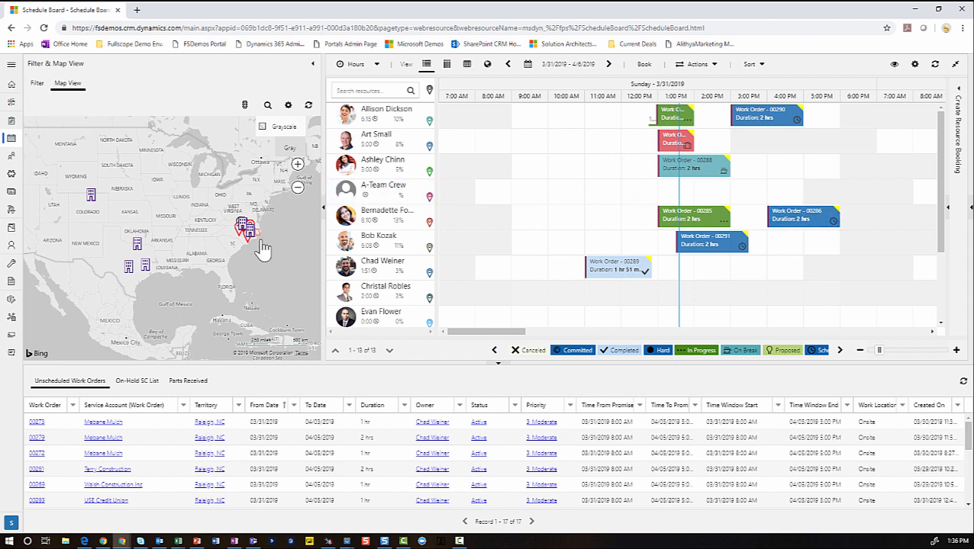
# - Zoom the Raleigh Jobs map in on the Raleigh job locations
pyautogui.click(246, 228)
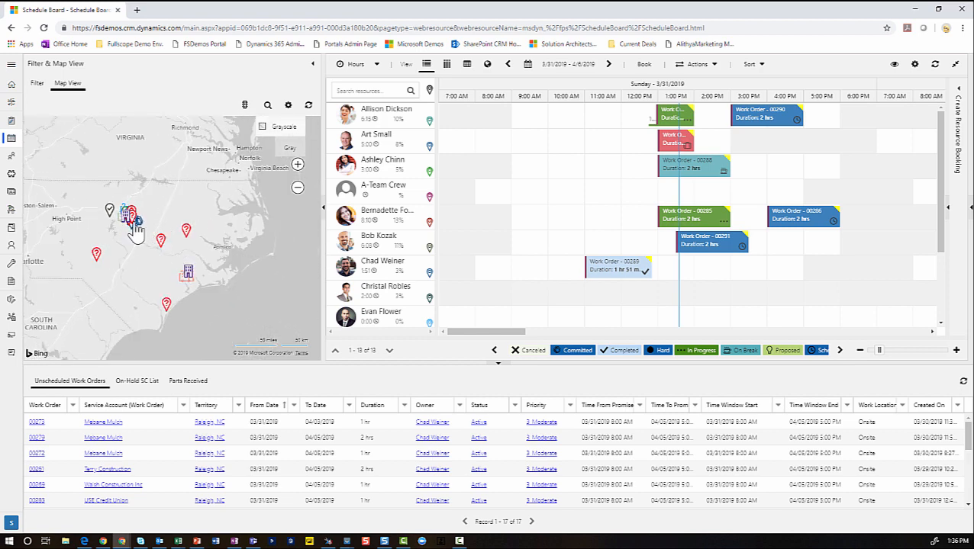
# - Open the map popup for unscheduled requirement work order 00278, showing dates and duration
pyautogui.click(130, 216)
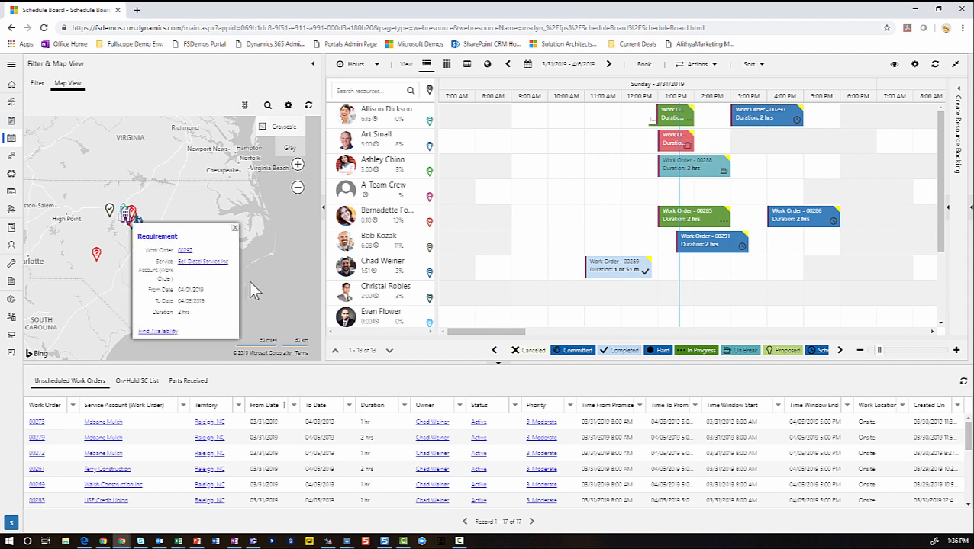
pyautogui.click(235, 229)
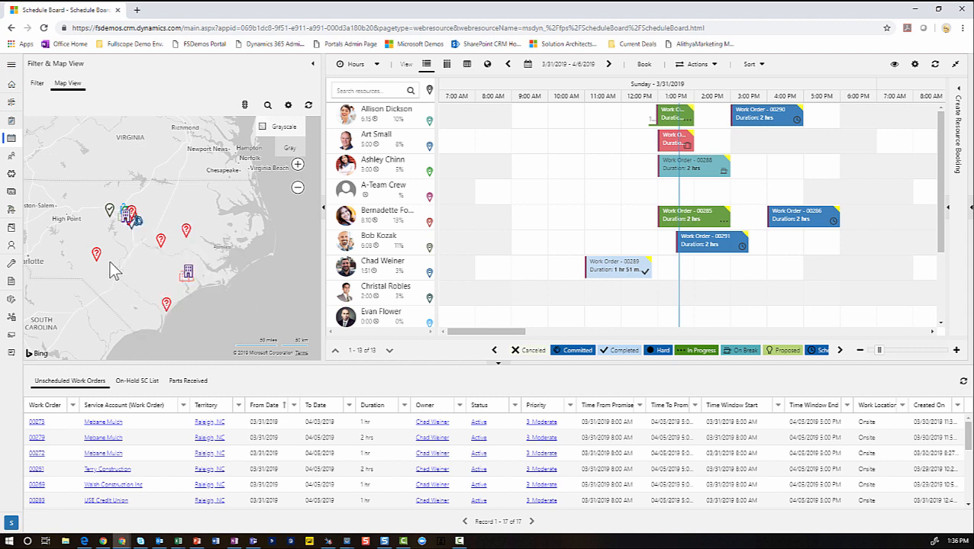
pyautogui.click(97, 254)
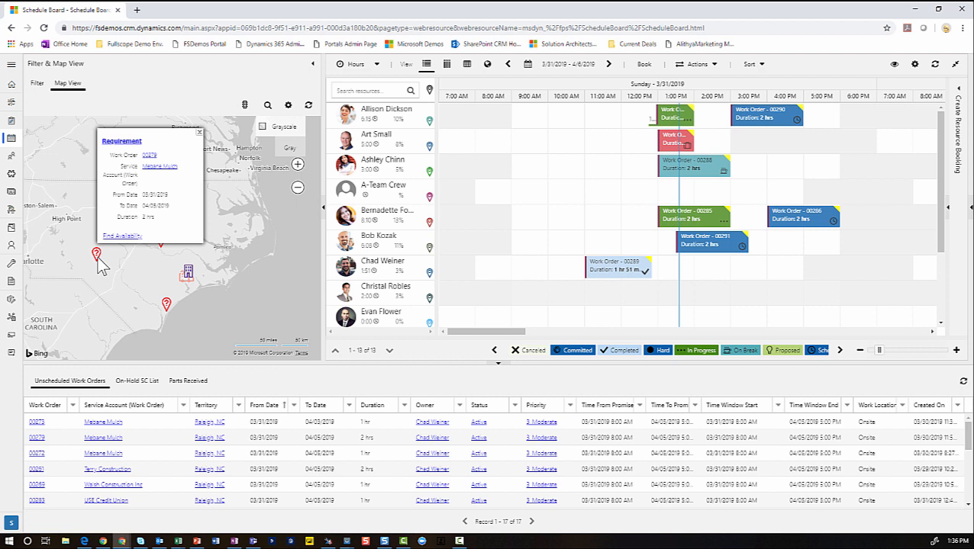
pyautogui.moveTo(158, 200)
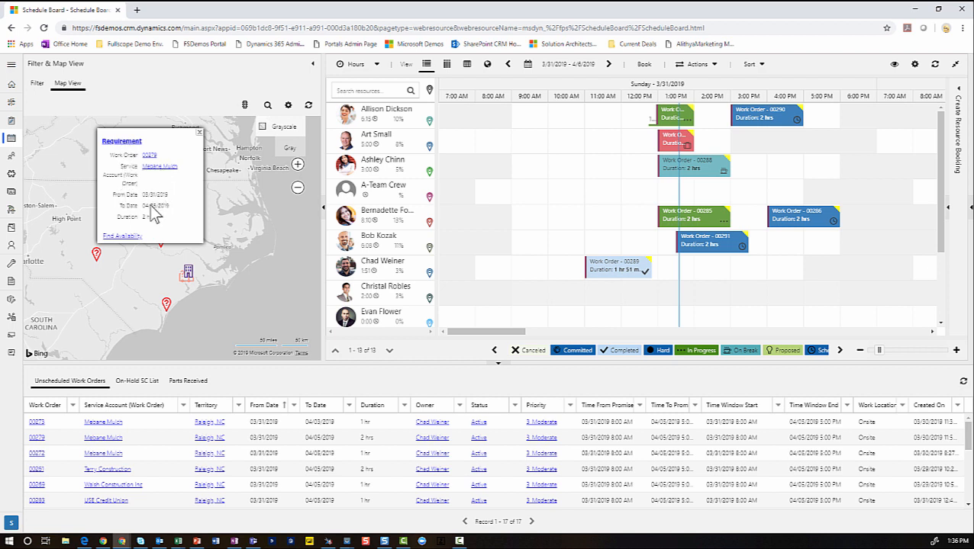
pyautogui.moveTo(136, 238)
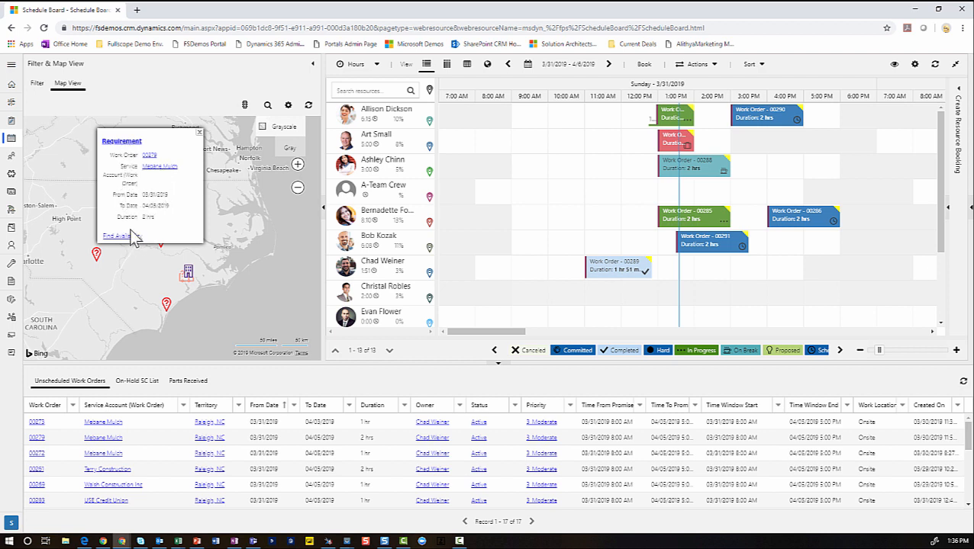
pyautogui.moveTo(99, 273)
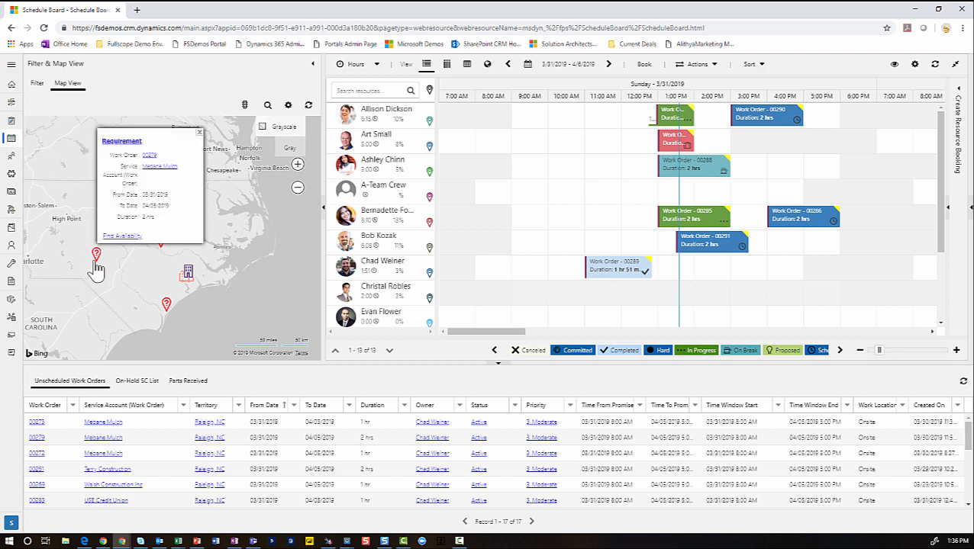
pyautogui.moveTo(174, 313)
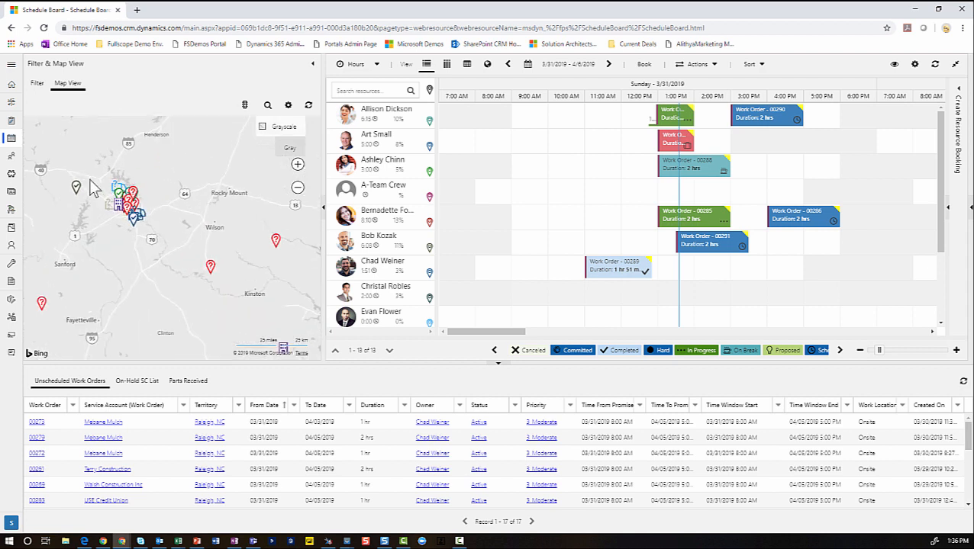
# - View booked work order 00288's route near Raleigh, then list the Raleigh and Jacksonville territory filters
pyautogui.click(296, 164)
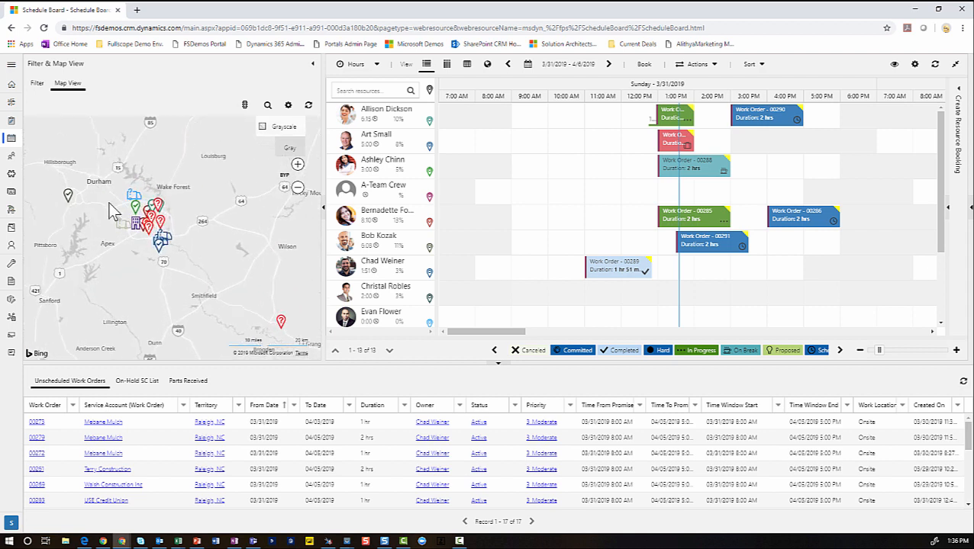
pyautogui.click(298, 187)
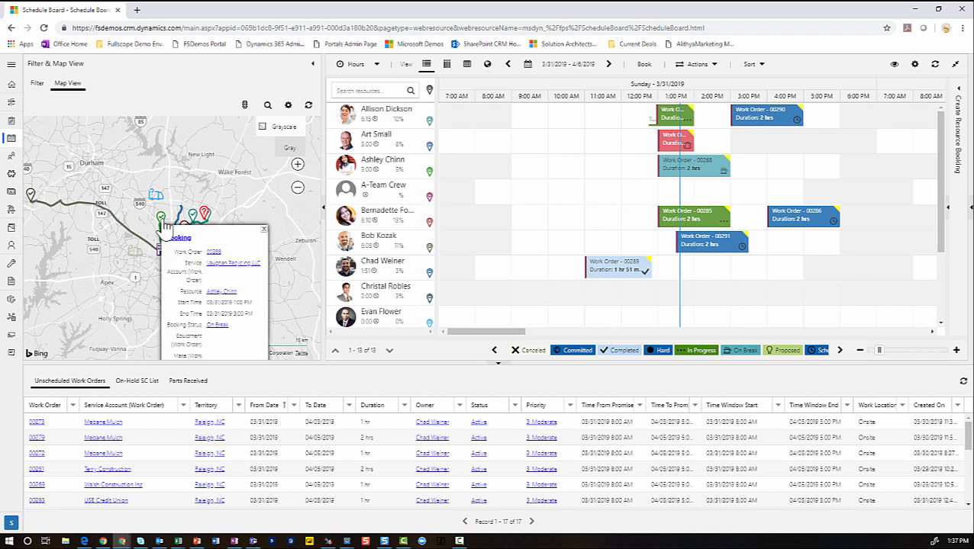
pyautogui.click(264, 229)
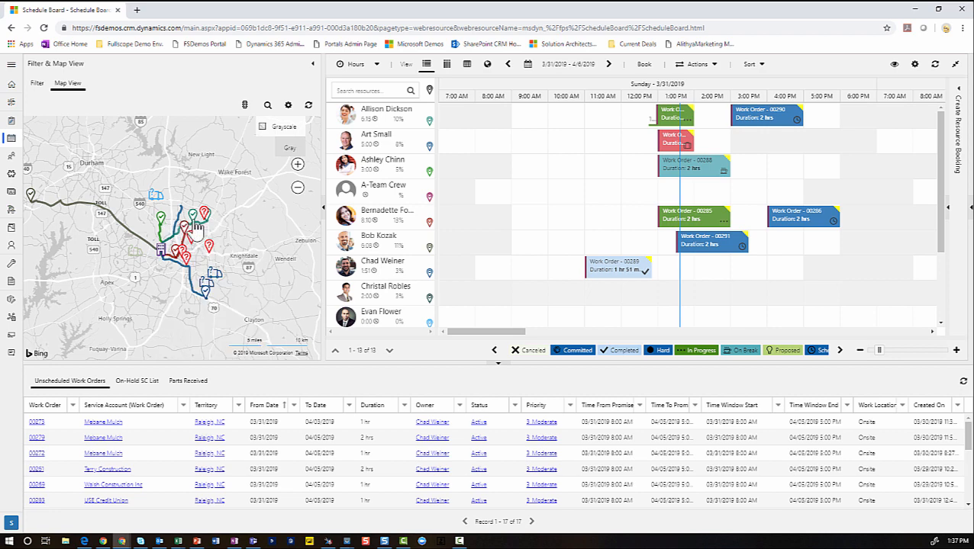
pyautogui.click(218, 275)
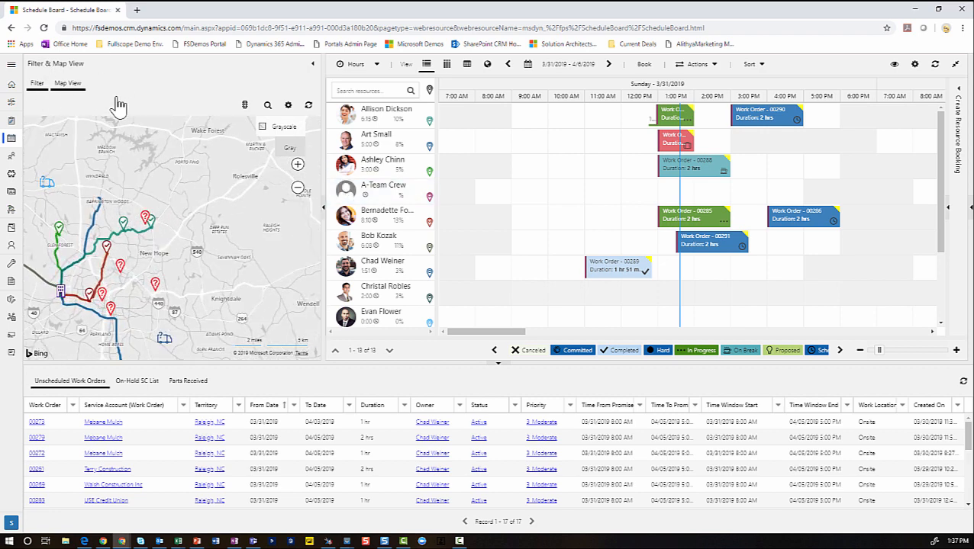
pyautogui.click(36, 83)
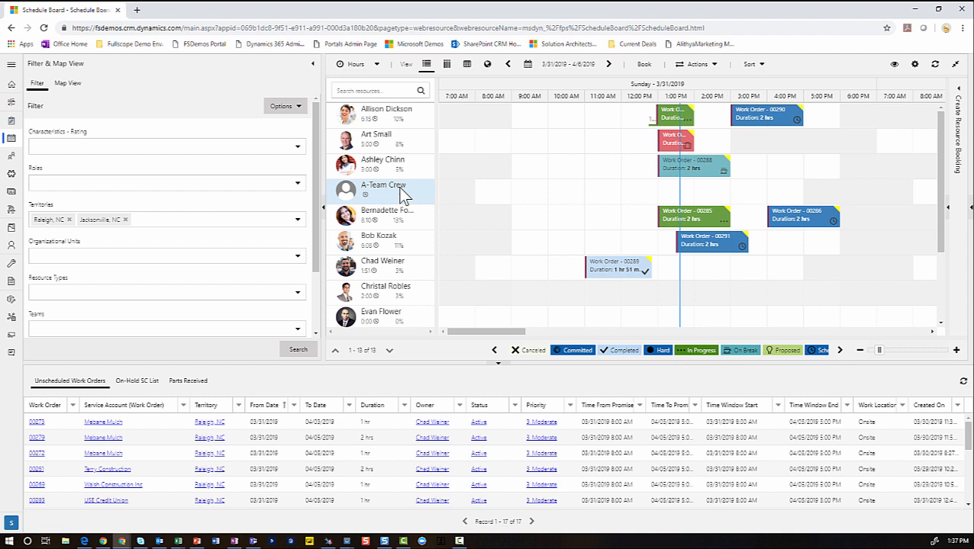
pyautogui.click(297, 147)
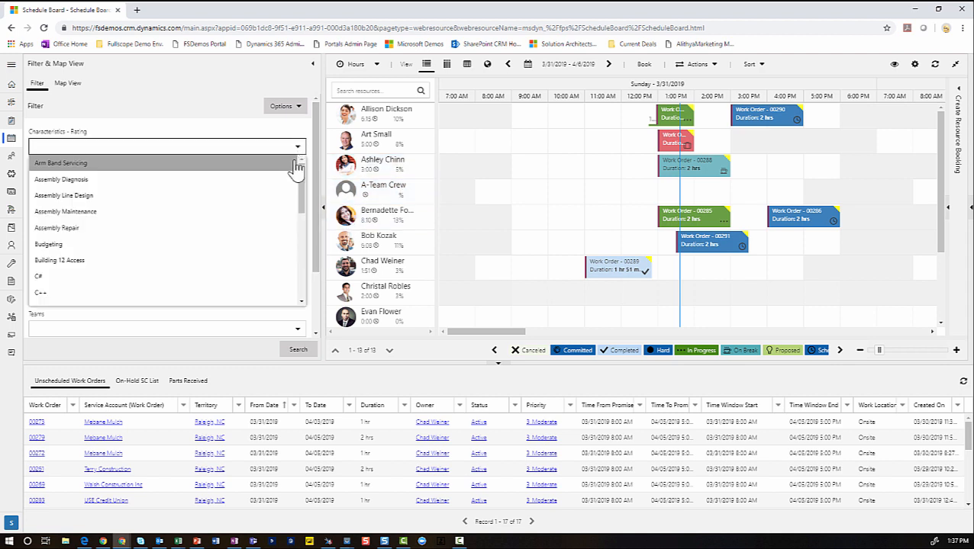
pyautogui.moveTo(168, 179)
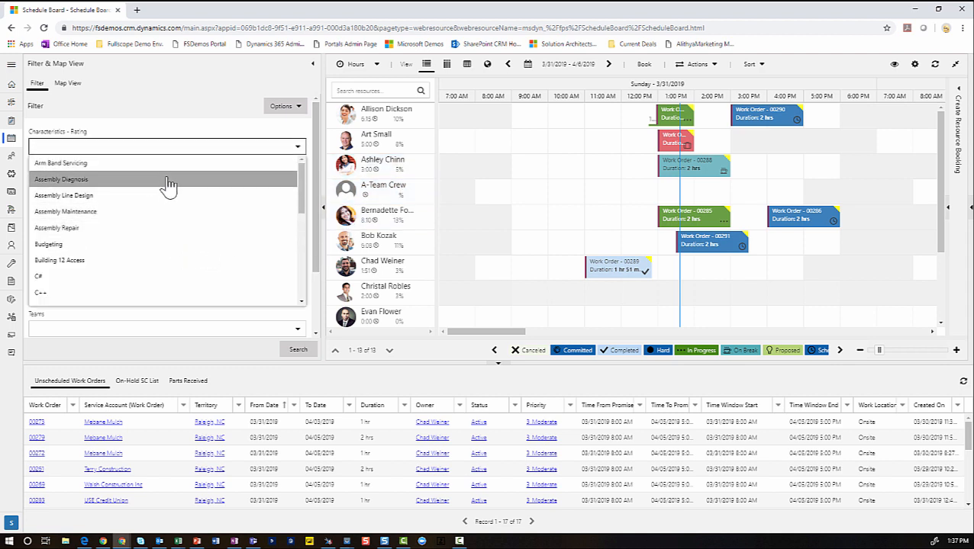
pyautogui.moveTo(80, 260)
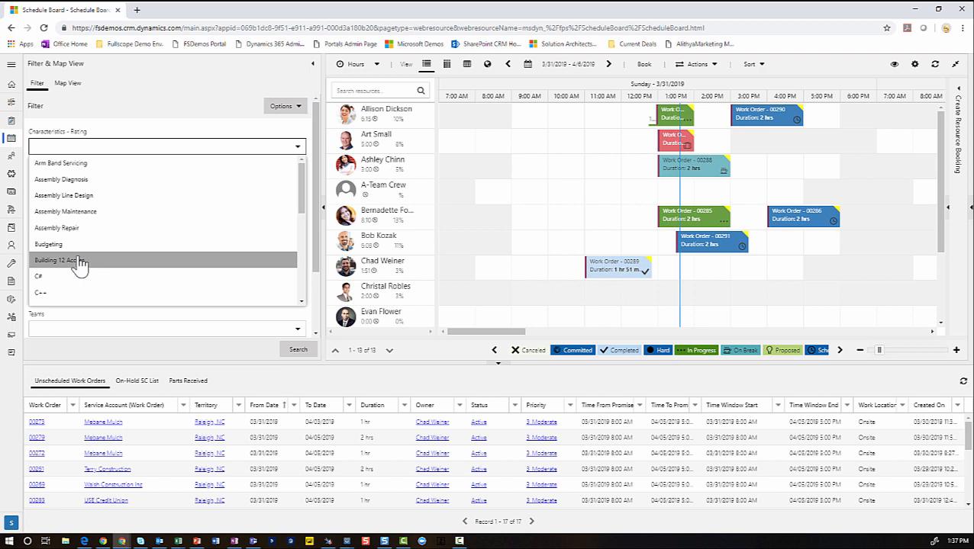
pyautogui.moveTo(74, 244)
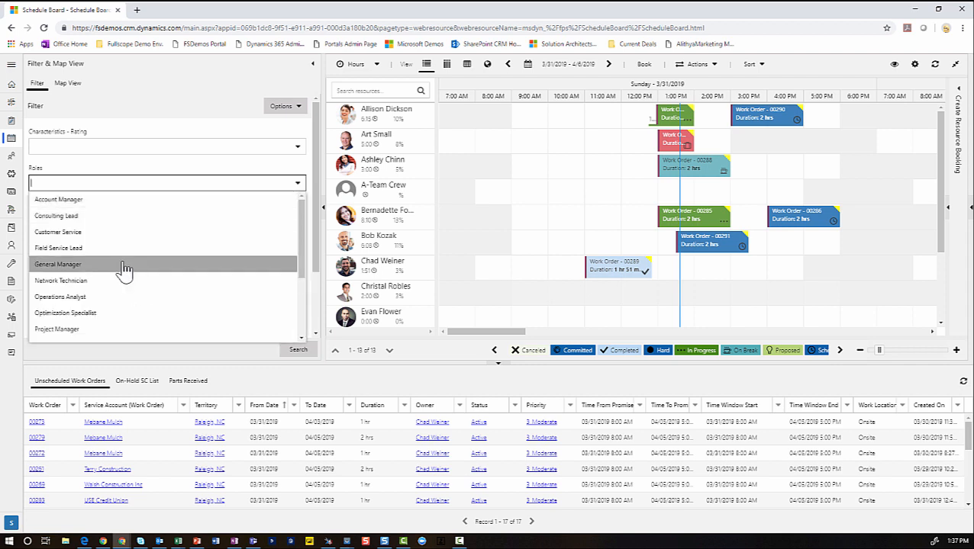
pyautogui.moveTo(90, 216)
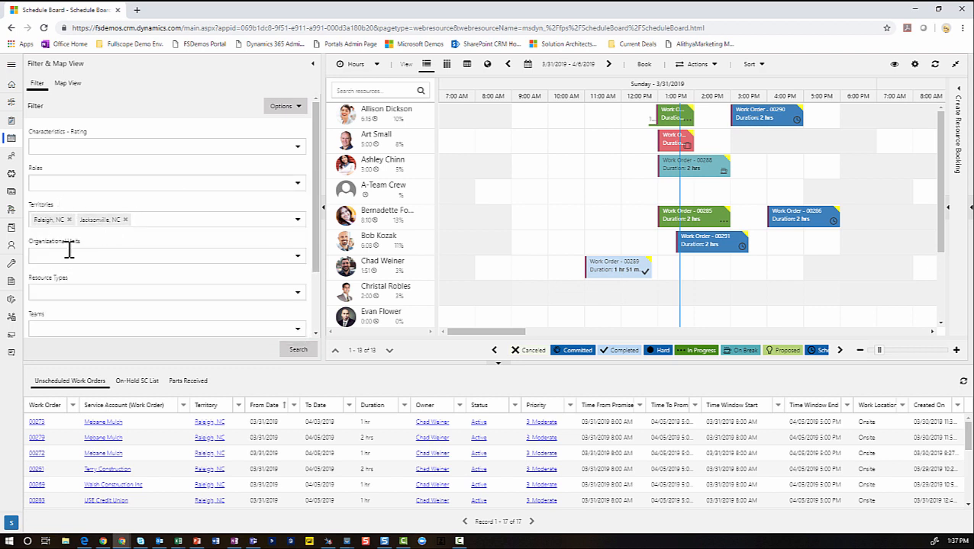
pyautogui.moveTo(107, 252)
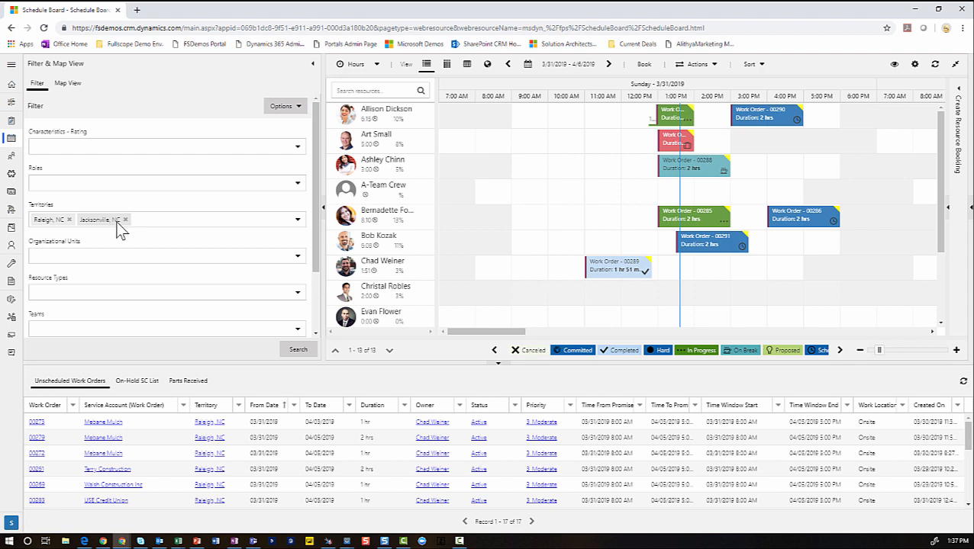
pyautogui.scroll(-3)
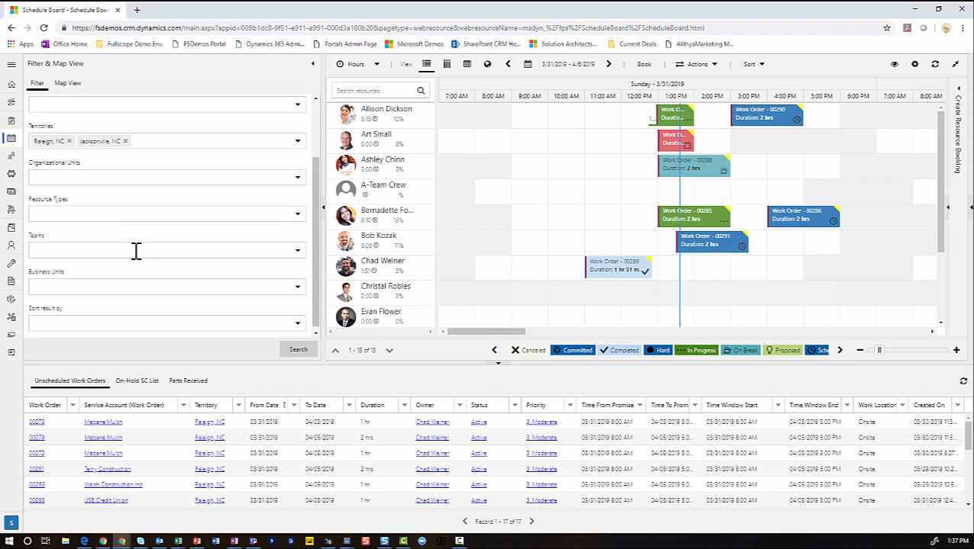
pyautogui.scroll(3)
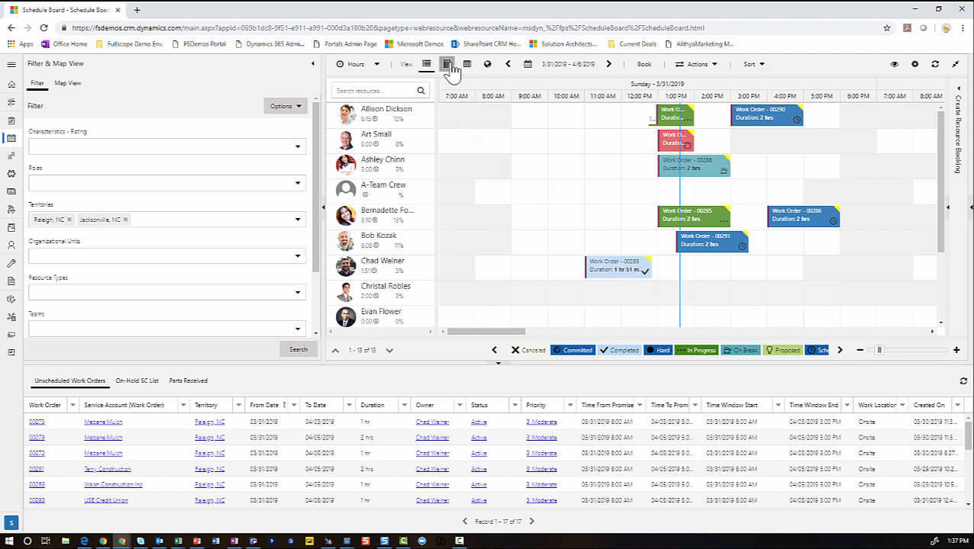
# - Toggle the board layout back to rows, then view and close a technician's skills card
pyautogui.click(447, 64)
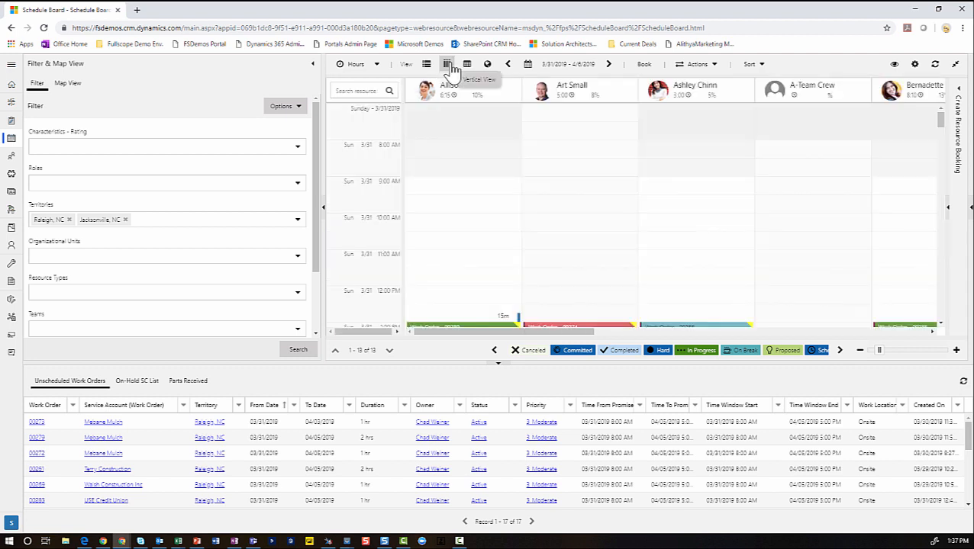
pyautogui.moveTo(426, 64)
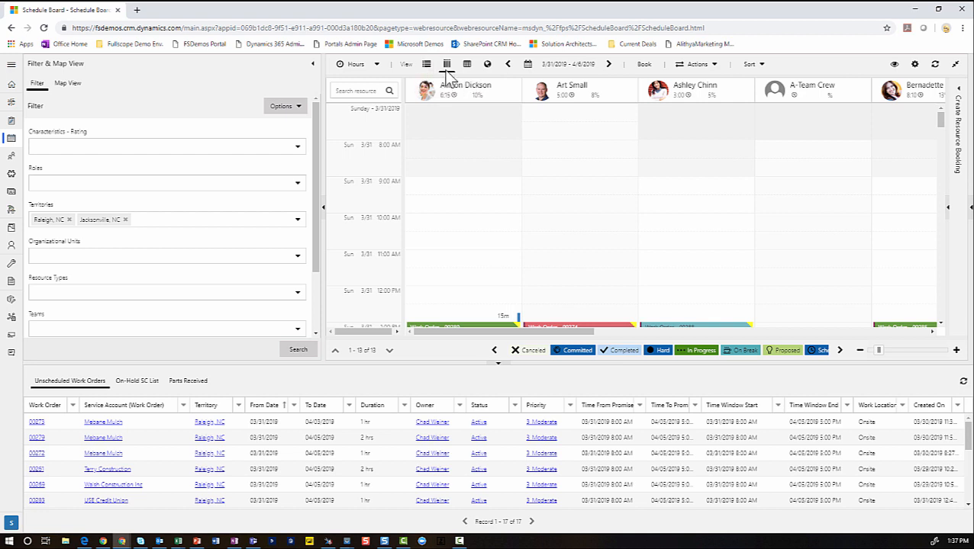
pyautogui.moveTo(425, 64)
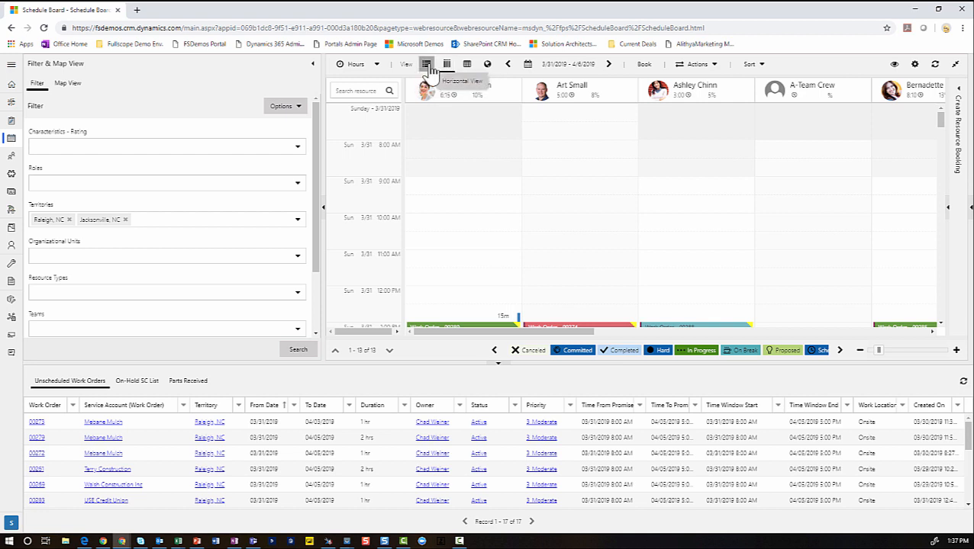
pyautogui.click(425, 64)
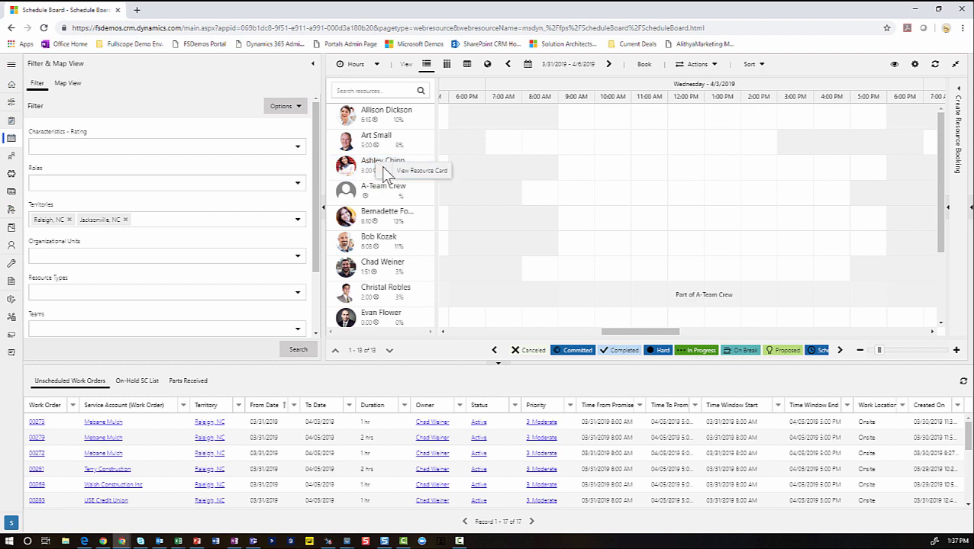
pyautogui.click(422, 170)
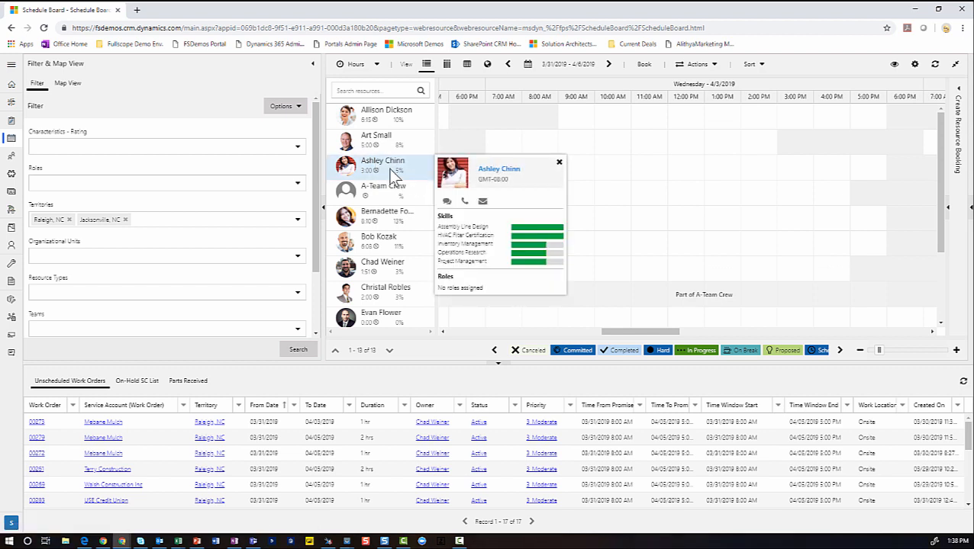
pyautogui.moveTo(478, 209)
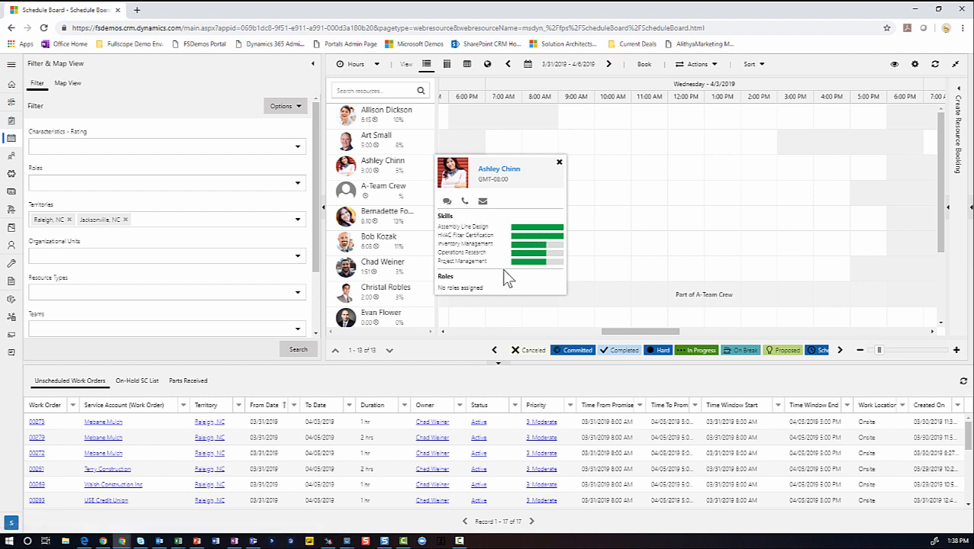
pyautogui.moveTo(477, 288)
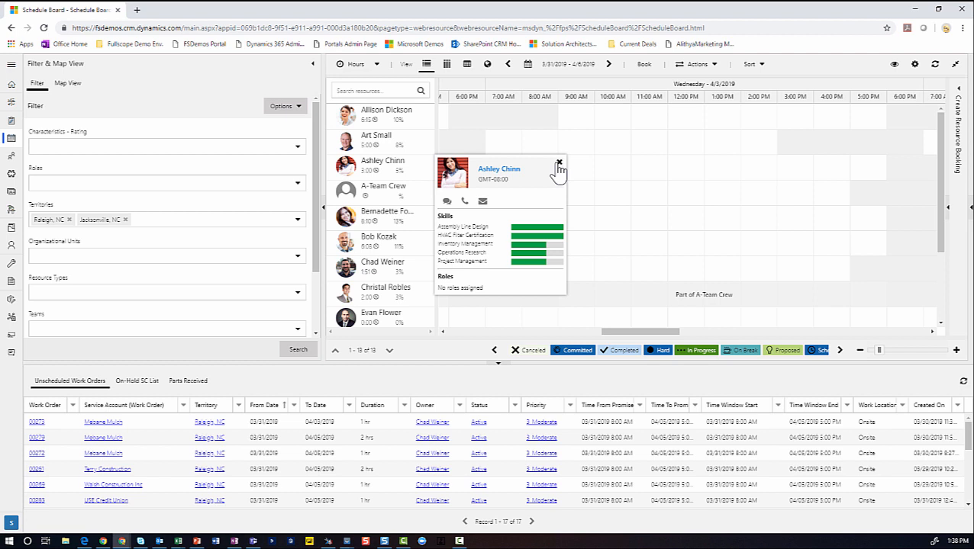
pyautogui.click(558, 163)
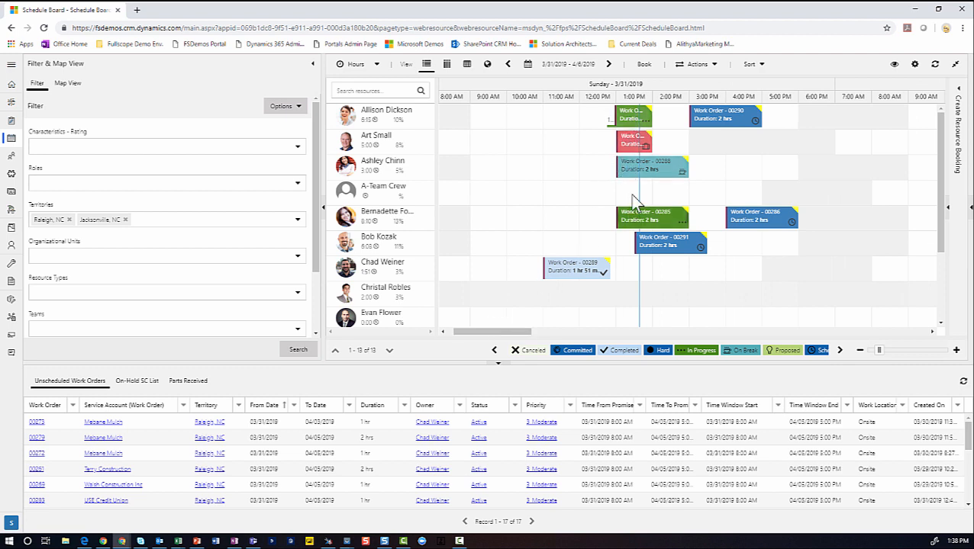
pyautogui.moveTo(599, 350)
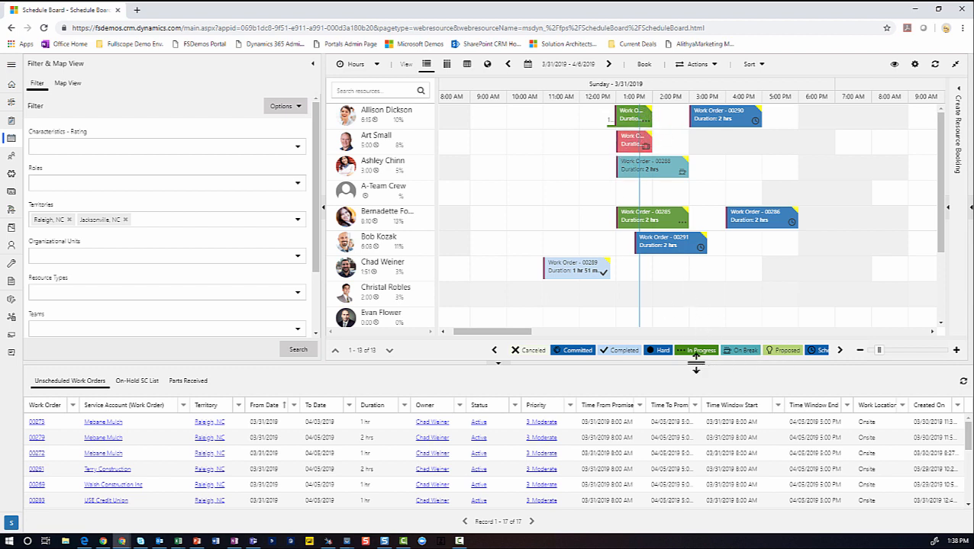
pyautogui.moveTo(648, 184)
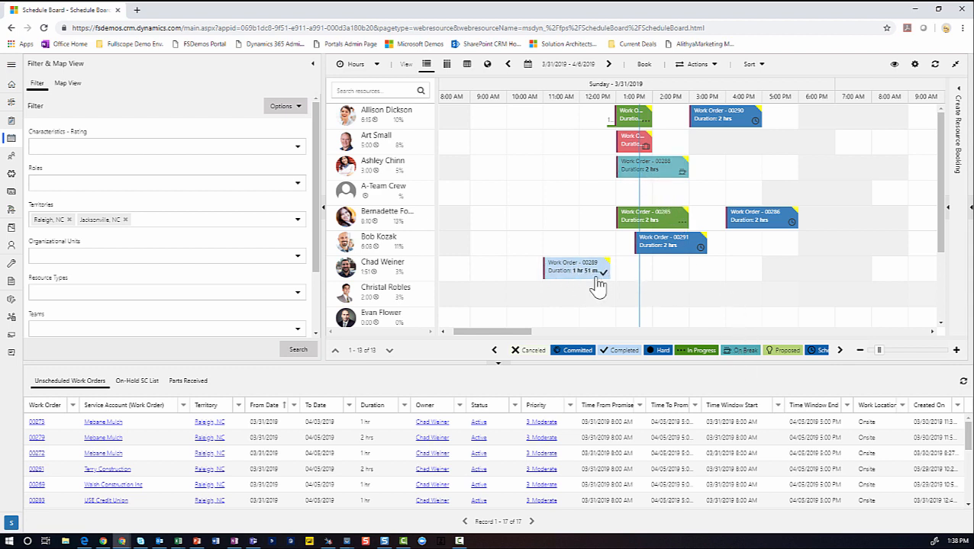
pyautogui.moveTo(706, 296)
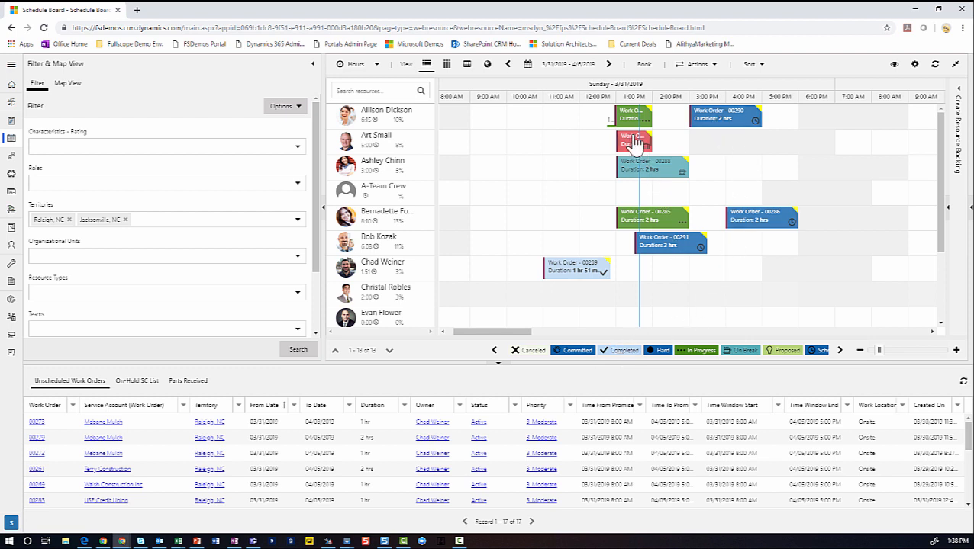
pyautogui.click(839, 350)
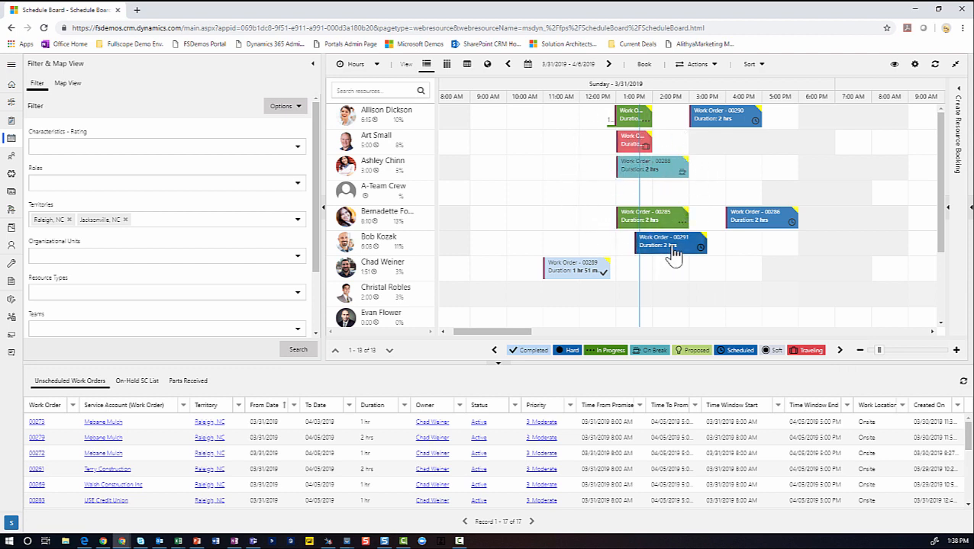
pyautogui.click(670, 242)
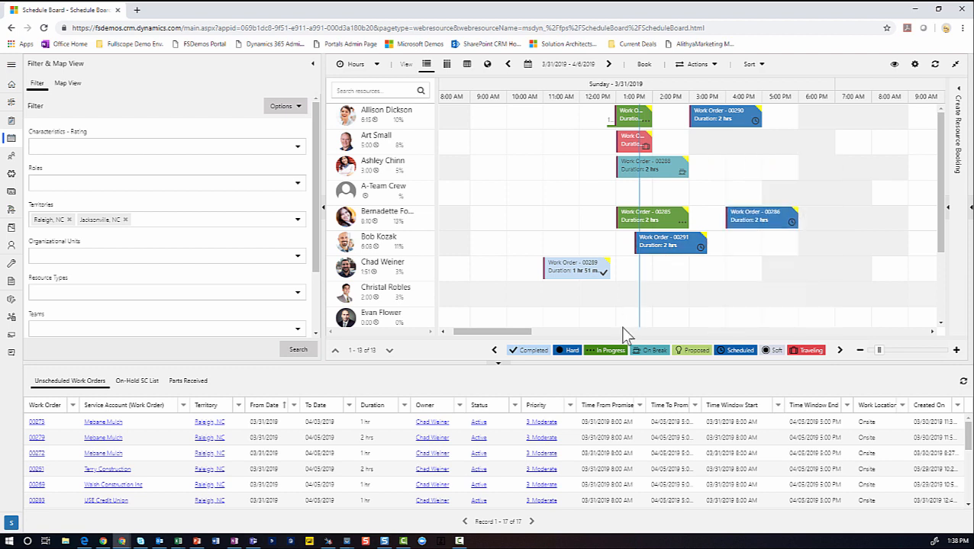
pyautogui.moveTo(188, 103)
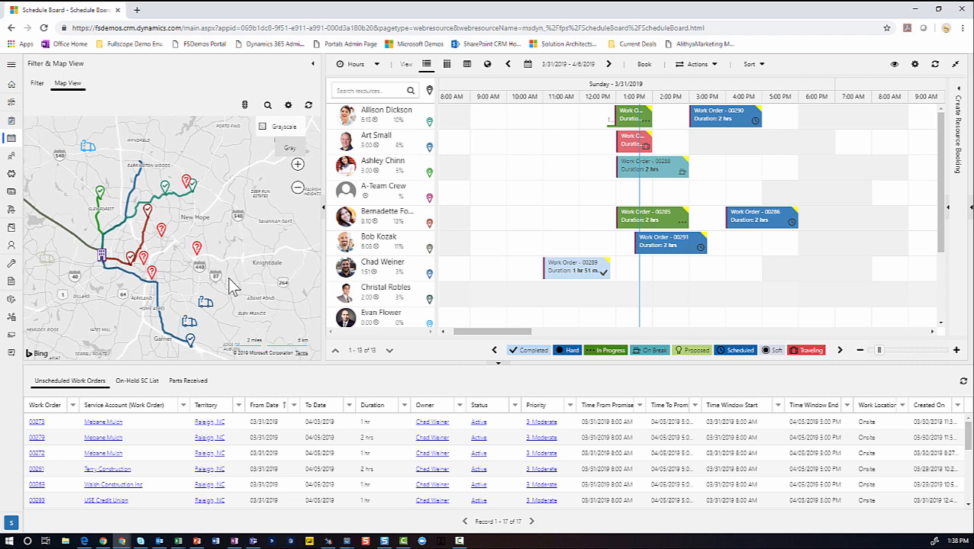
pyautogui.moveTo(173, 429)
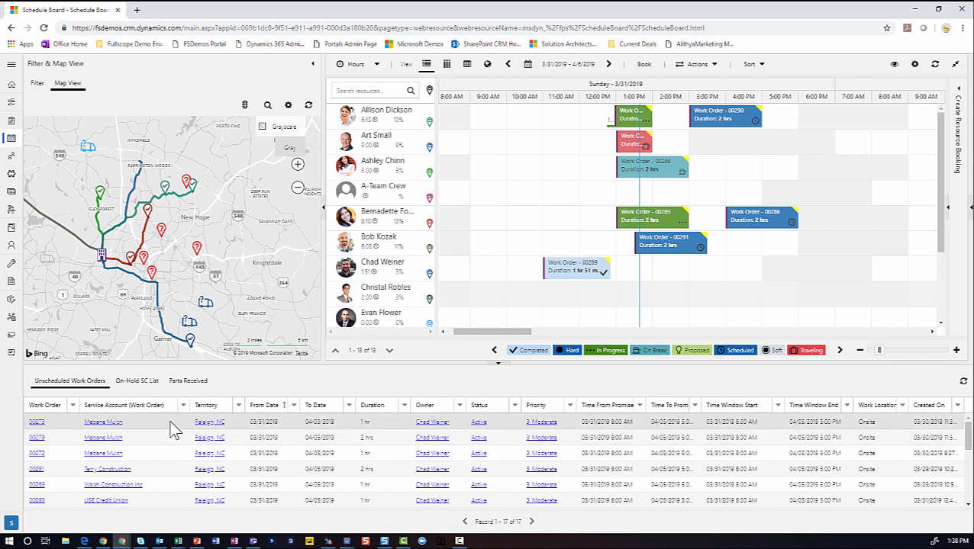
pyautogui.moveTo(737, 180)
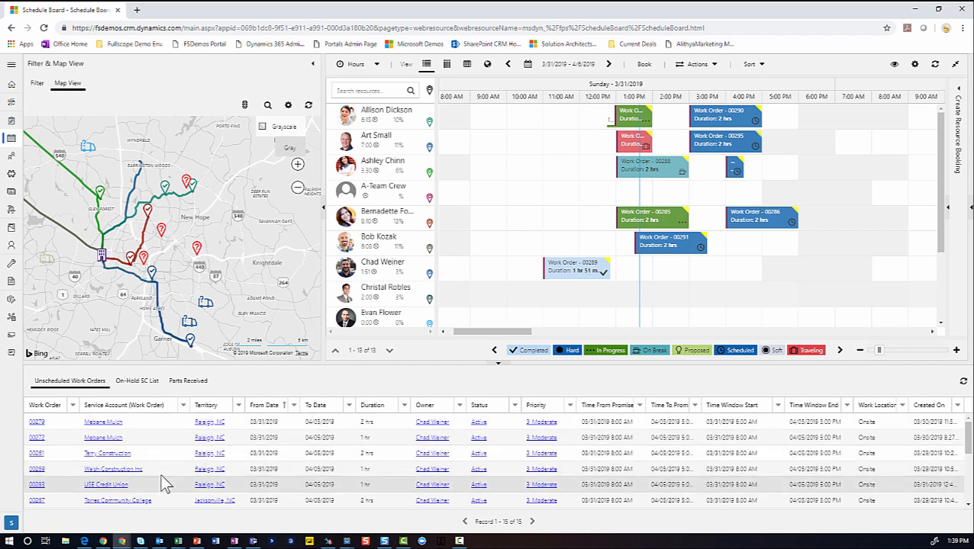
# - Scroll the board to see work order 00295 and another newly booked order
pyautogui.scroll(-3)
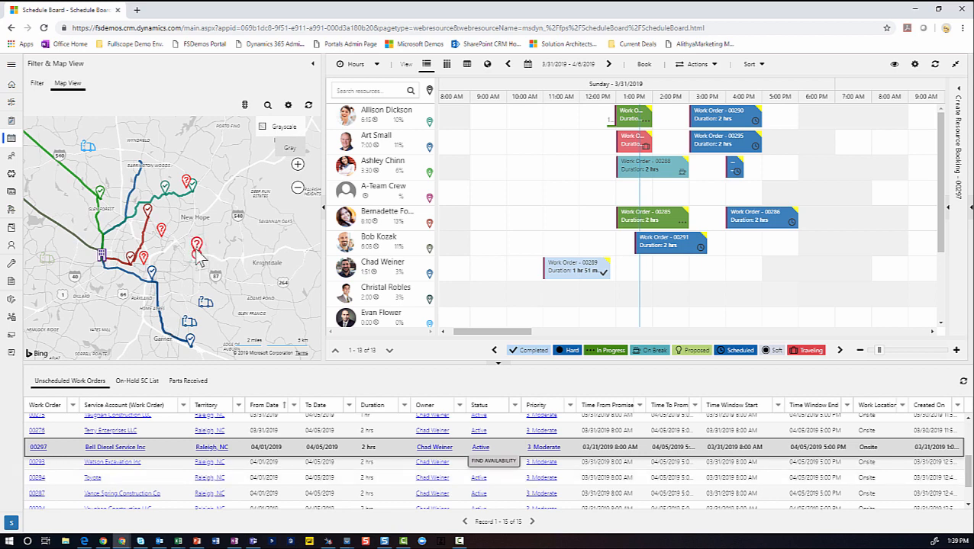
pyautogui.moveTo(489, 467)
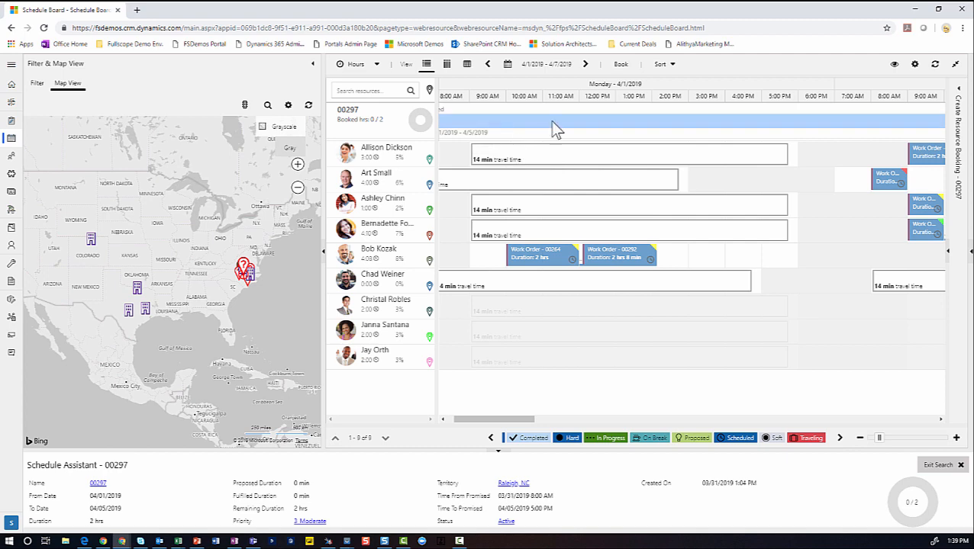
pyautogui.moveTo(482, 206)
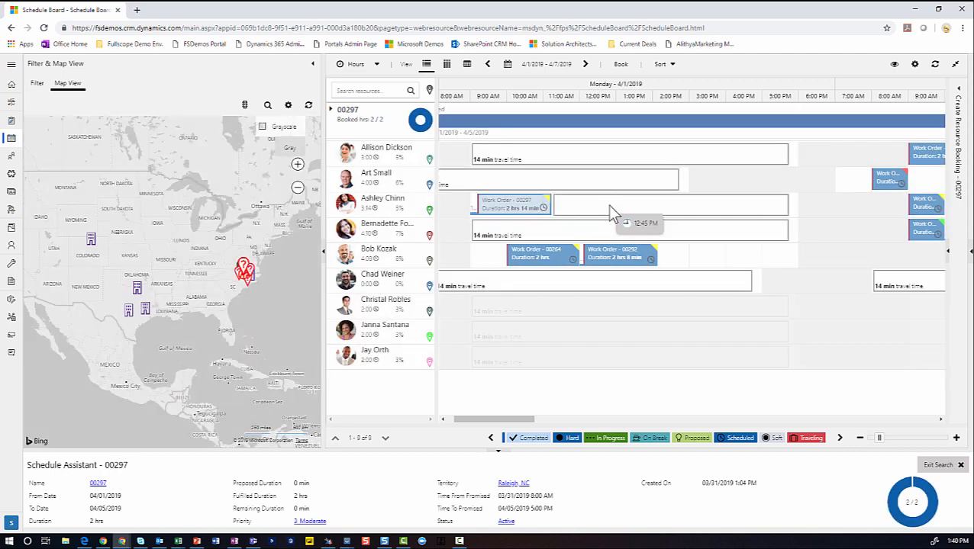
pyautogui.moveTo(424, 141)
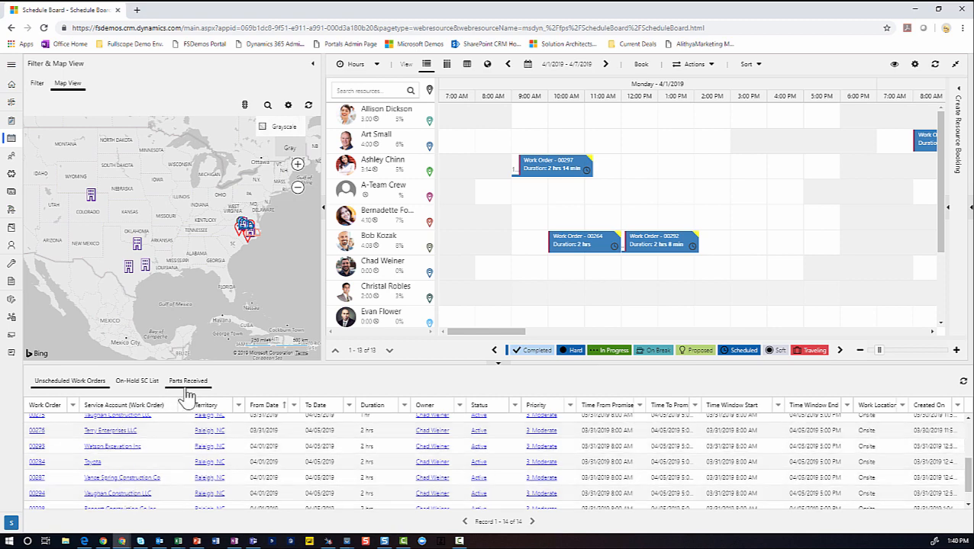
# - Show the Parts Received list with six work orders, including 00272 and 00297
pyautogui.click(187, 381)
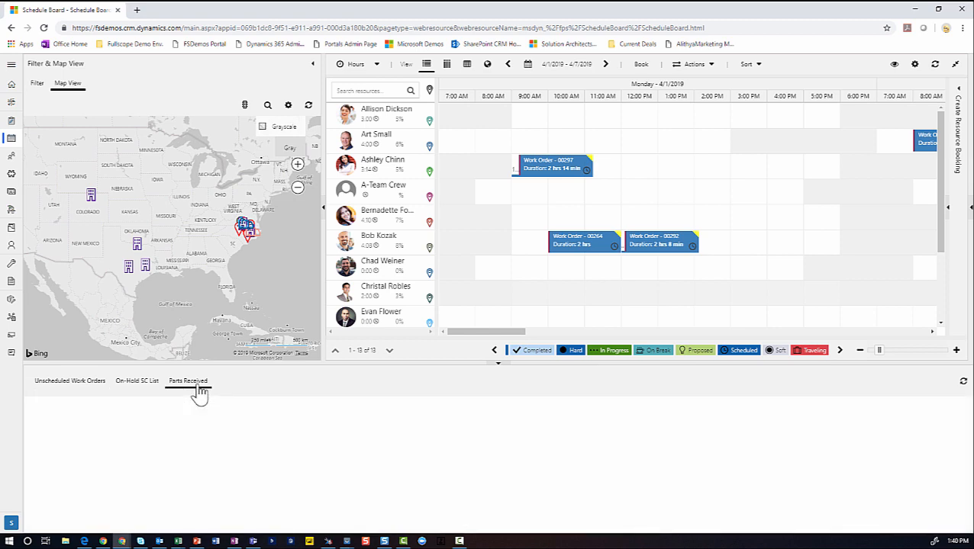
pyautogui.click(188, 380)
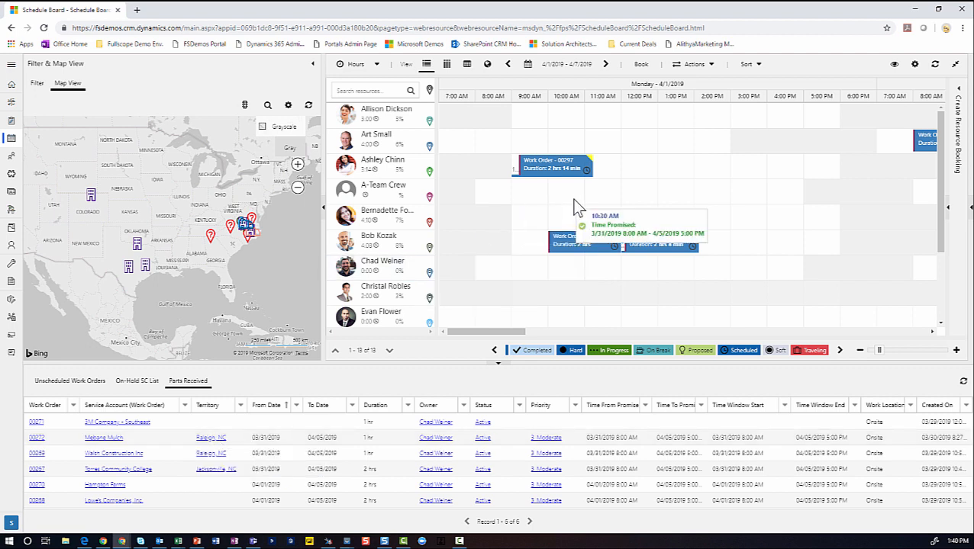
pyautogui.moveTo(594, 199)
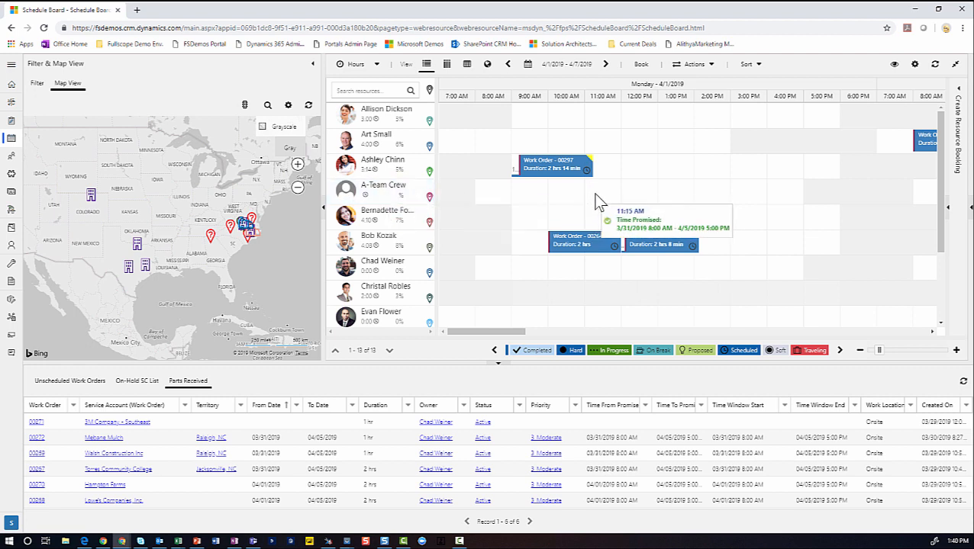
pyautogui.moveTo(595, 202)
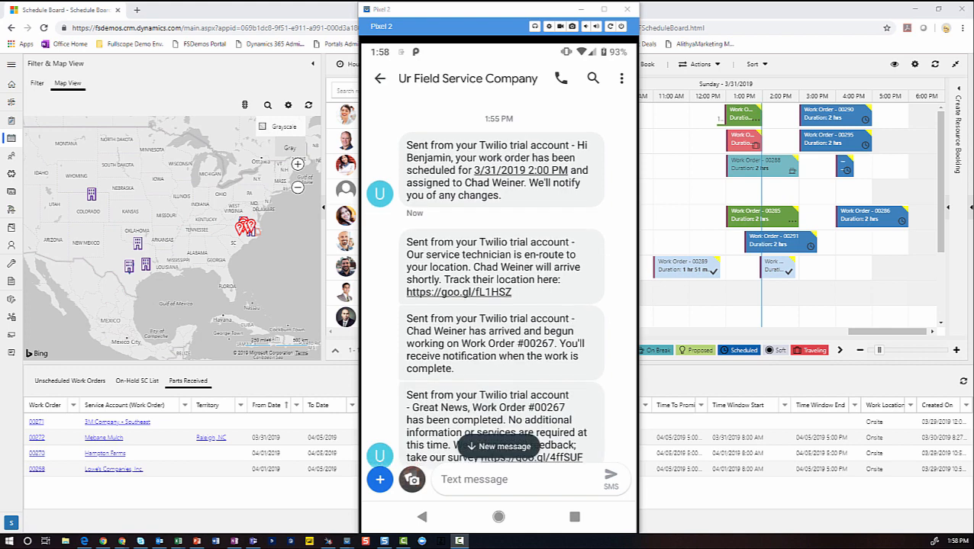
# - Scroll through the scheduled, en-route, arrived and completed texts to the survey link
pyautogui.scroll(-3)
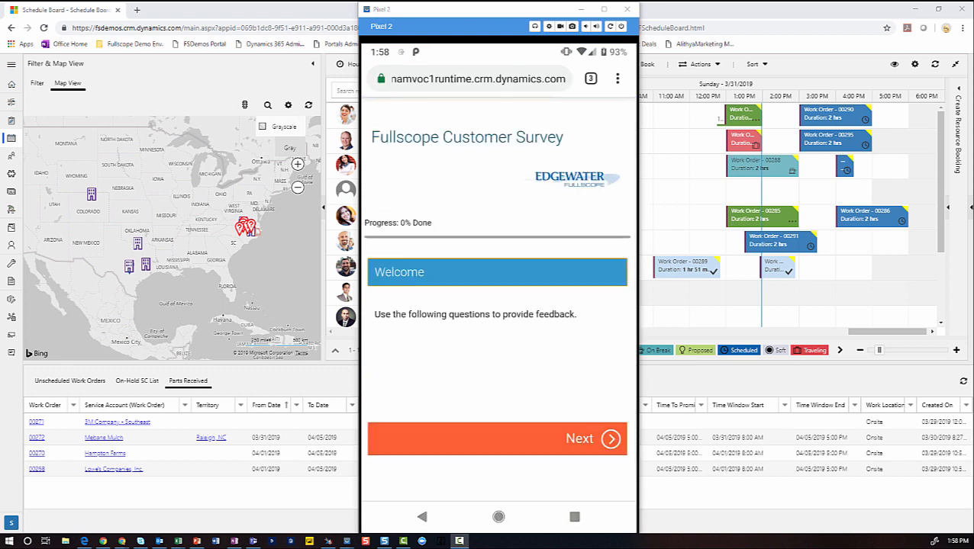
# - Advance past the survey welcome page to the satisfaction, effort and recommendation questions
pyautogui.click(579, 438)
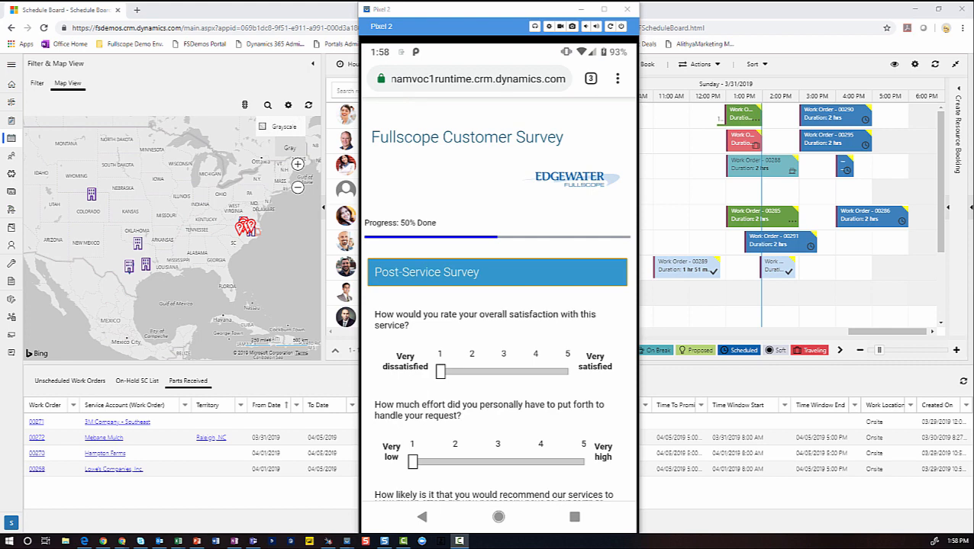
pyautogui.scroll(-3)
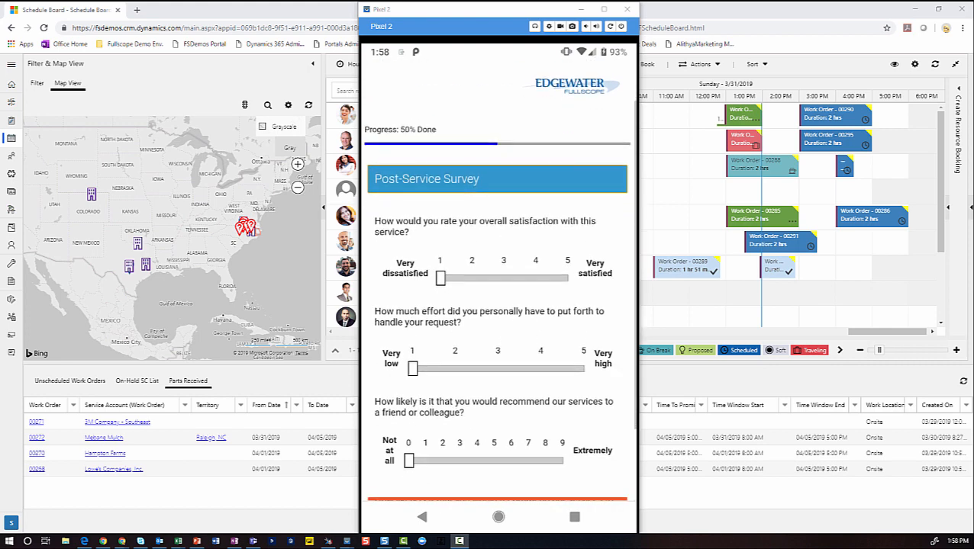